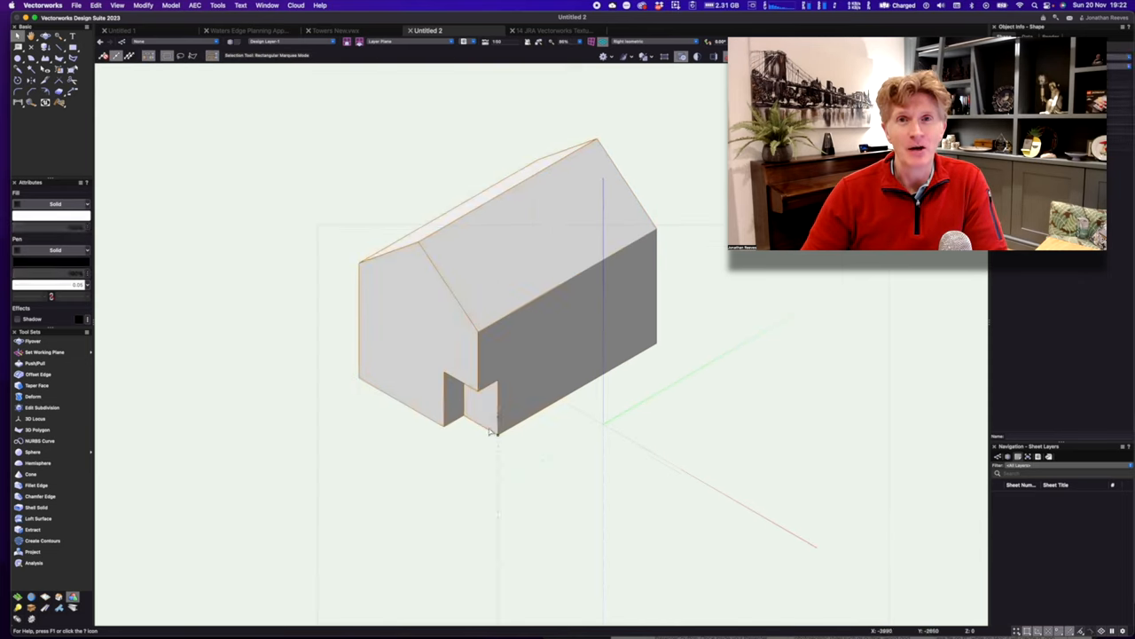
# - Select the house model to preview the hollow shell with its overhanging roof
pyautogui.click(37, 374)
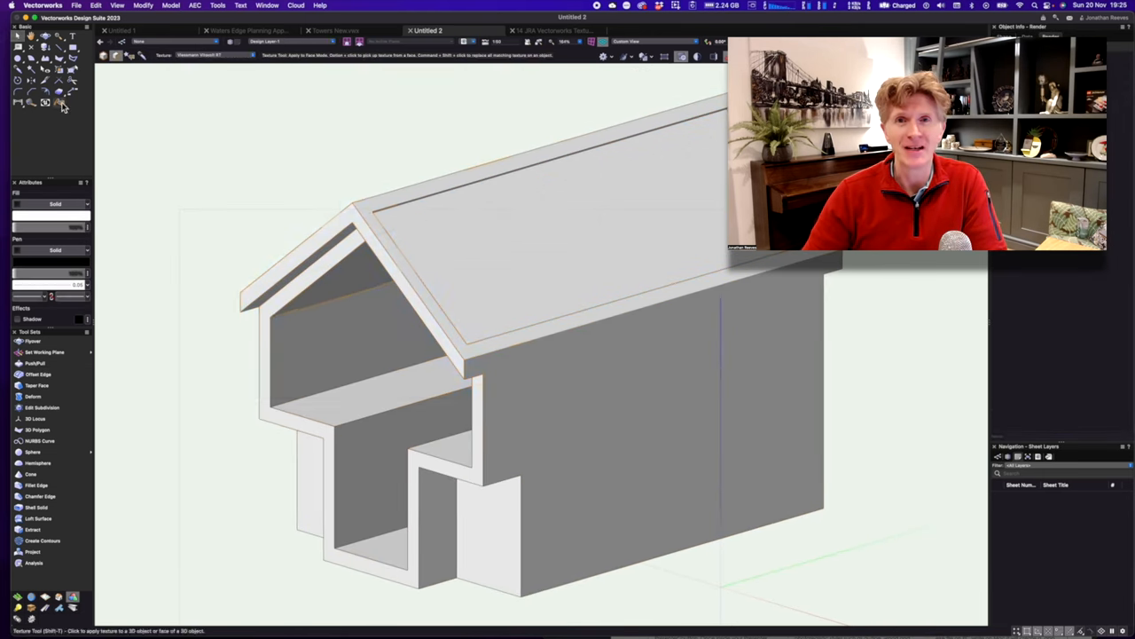
pyautogui.click(39, 373)
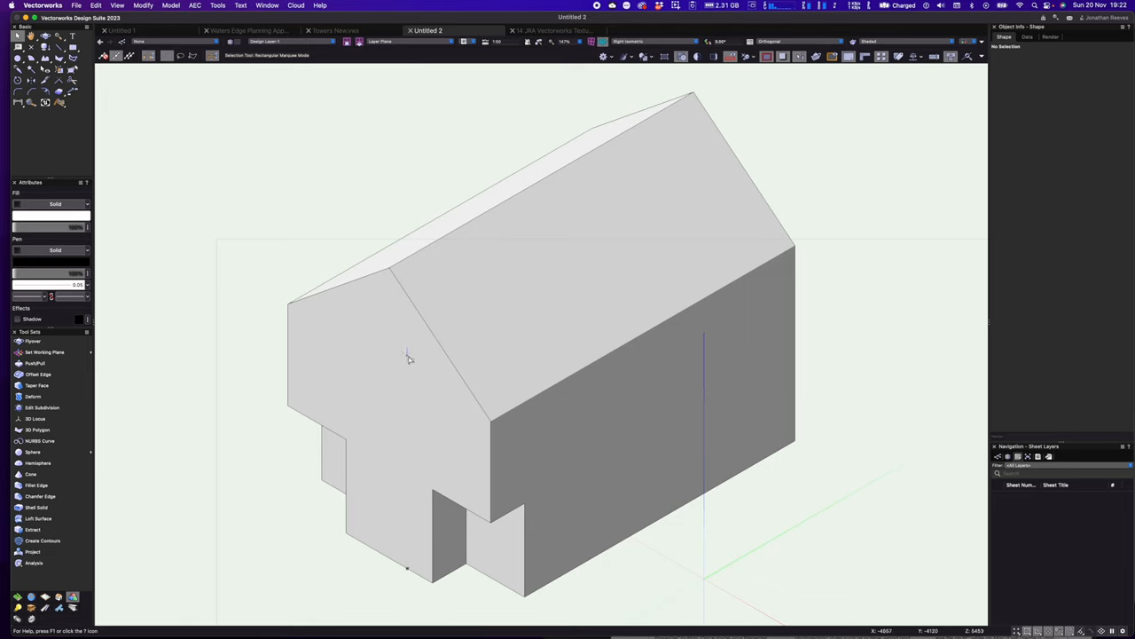
# - Offset the gable roof edge outward into a thickened, overhanging roof slab
pyautogui.click(38, 374)
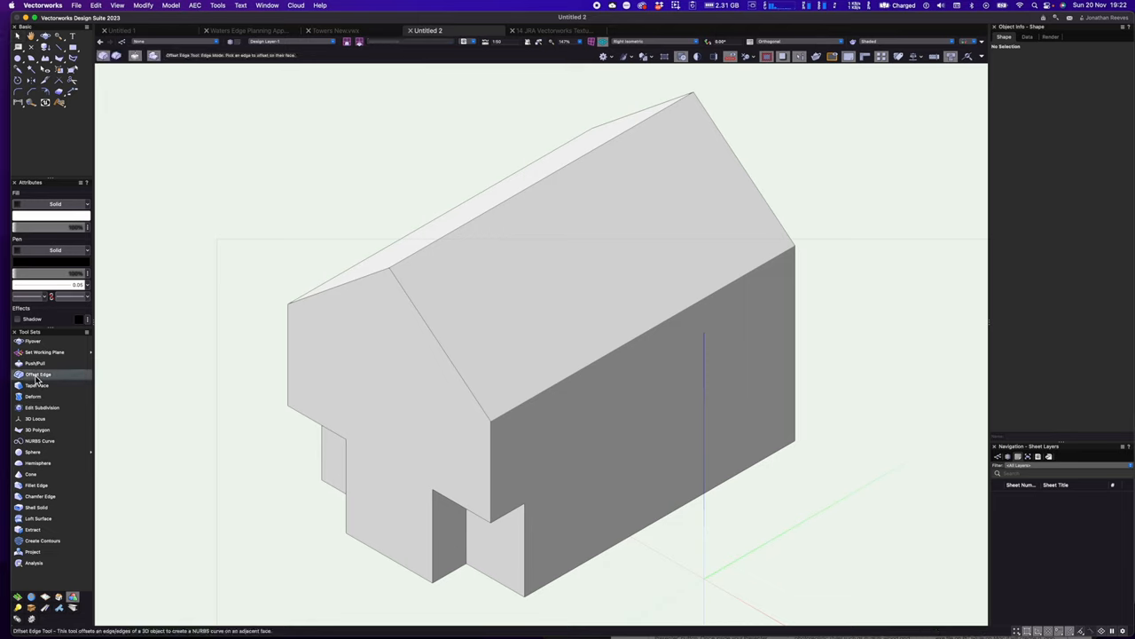
pyautogui.moveTo(38, 373)
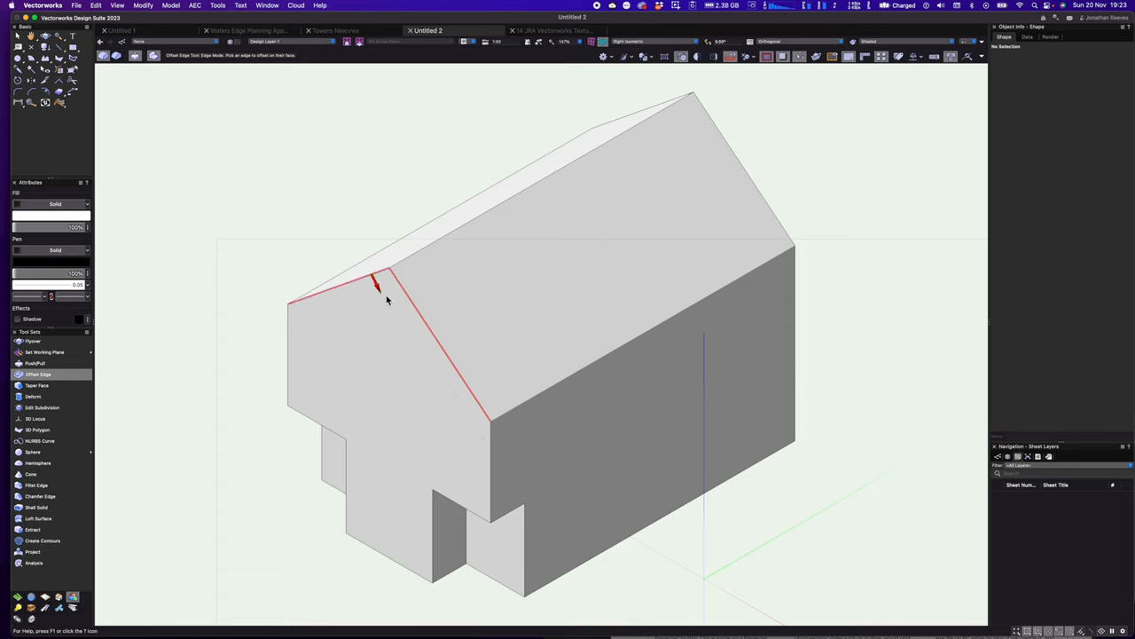
pyautogui.click(381, 299)
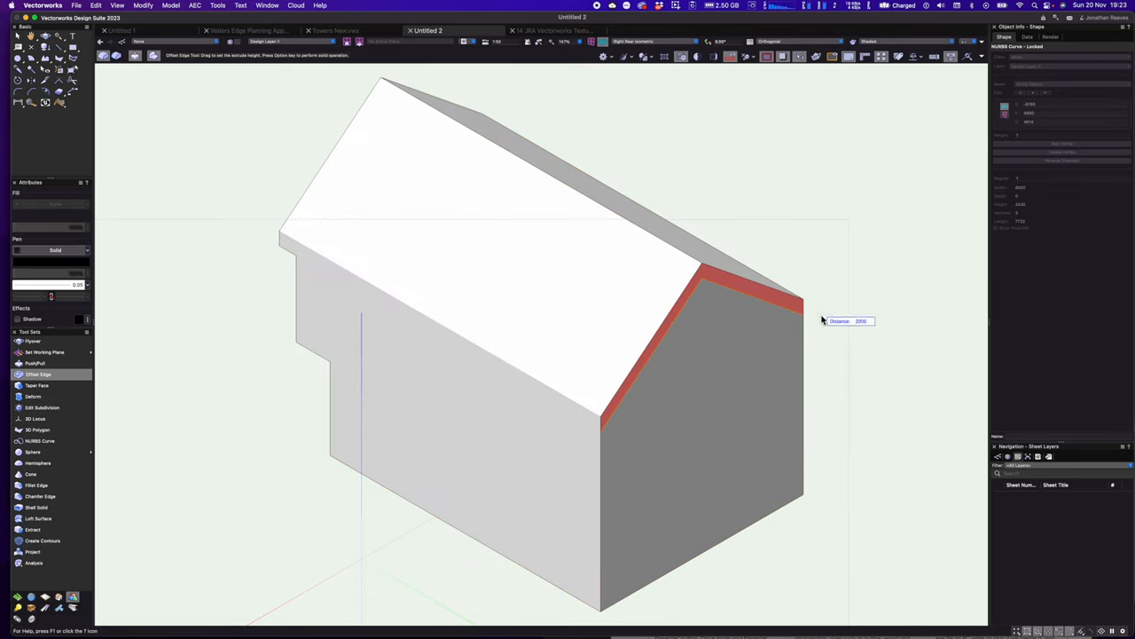
pyautogui.click(820, 319)
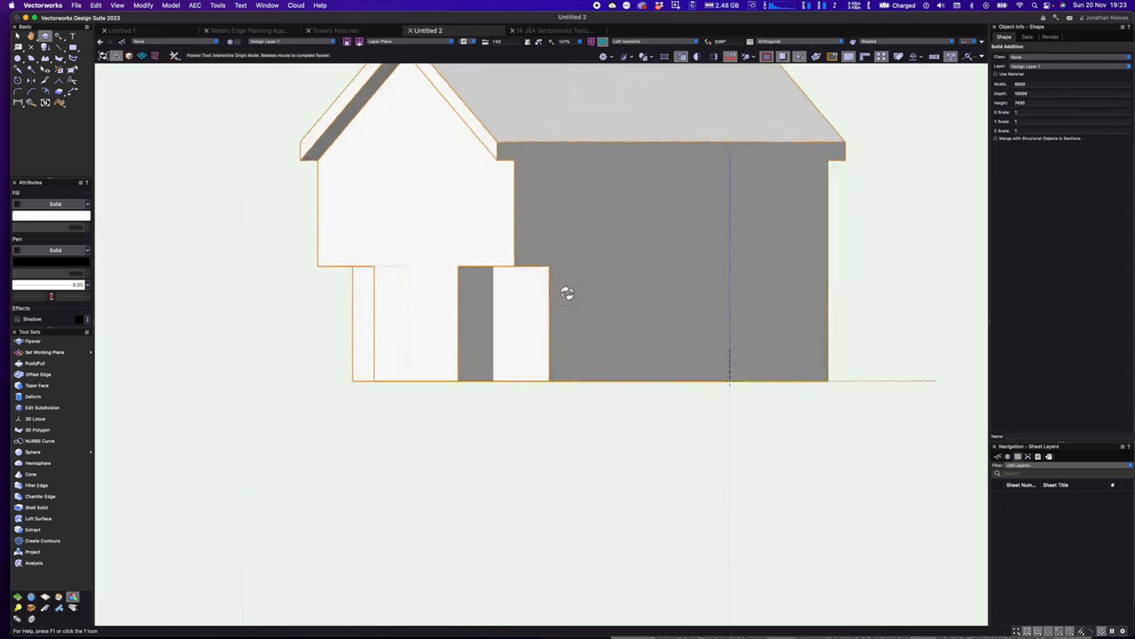
# - Subtract the inset house-profile extrusion and orbit to inspect the even-walled hollow
pyautogui.moveTo(568, 293); pyautogui.dragTo(581, 291)
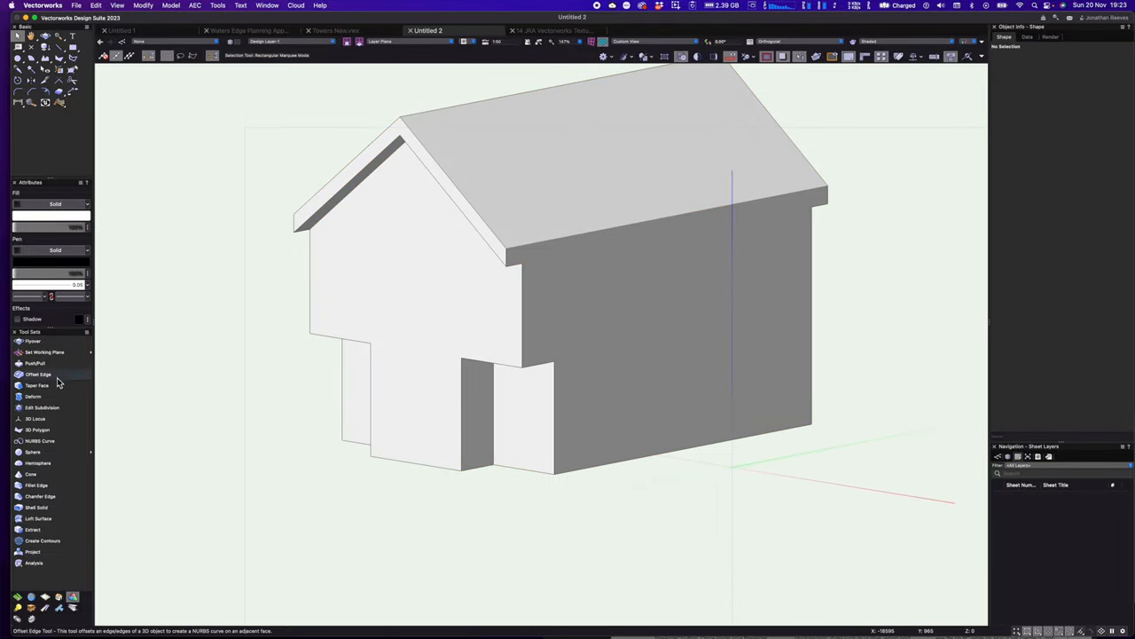
pyautogui.click(39, 373)
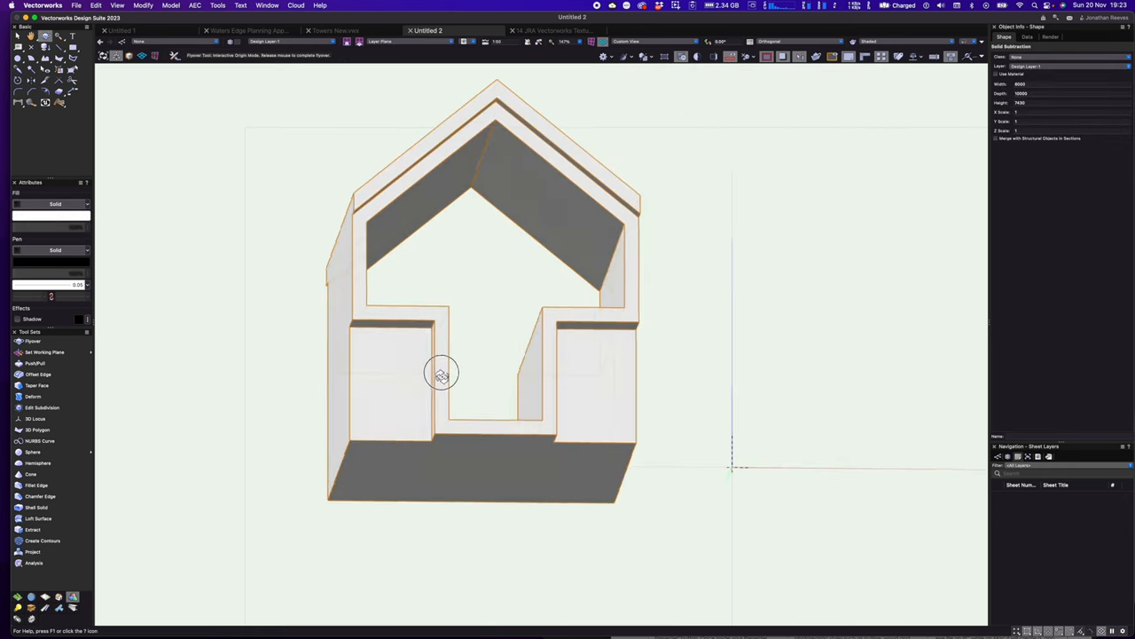
pyautogui.moveTo(441, 372); pyautogui.dragTo(393, 402)
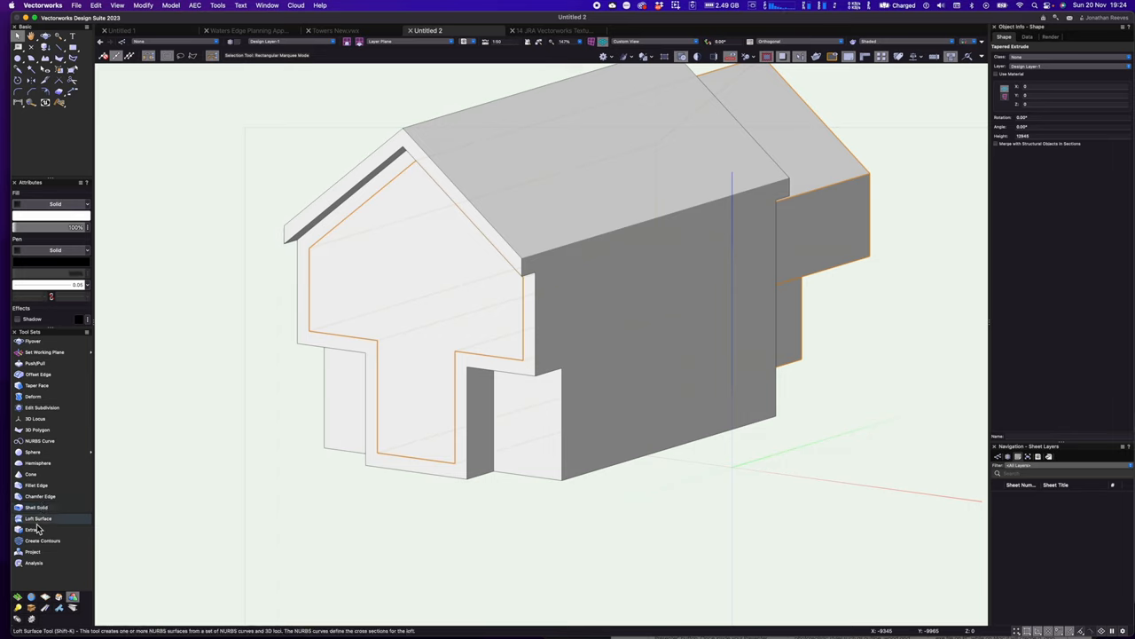
# - Extract the inset gable face and extrude it into a thin panel
pyautogui.click(33, 530)
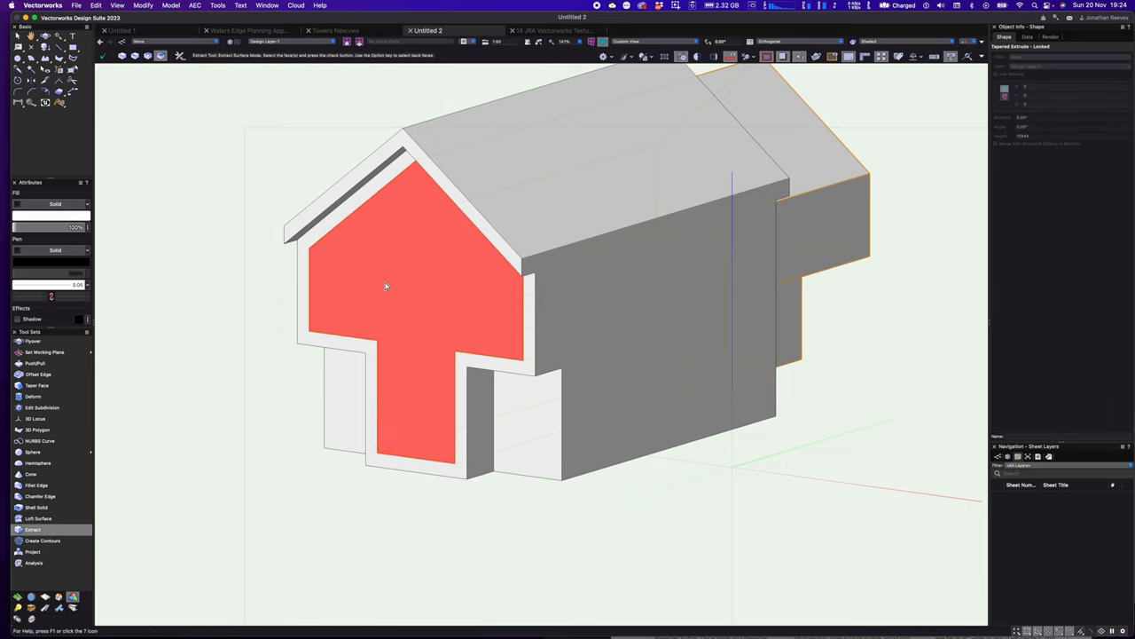
pyautogui.click(104, 56)
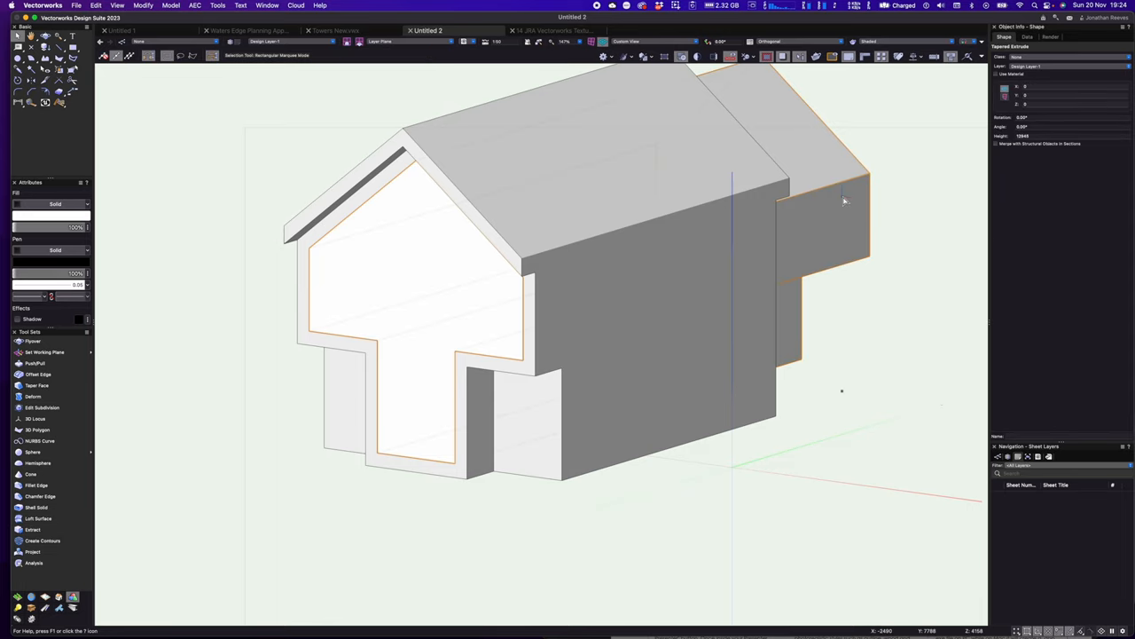
pyautogui.click(399, 266)
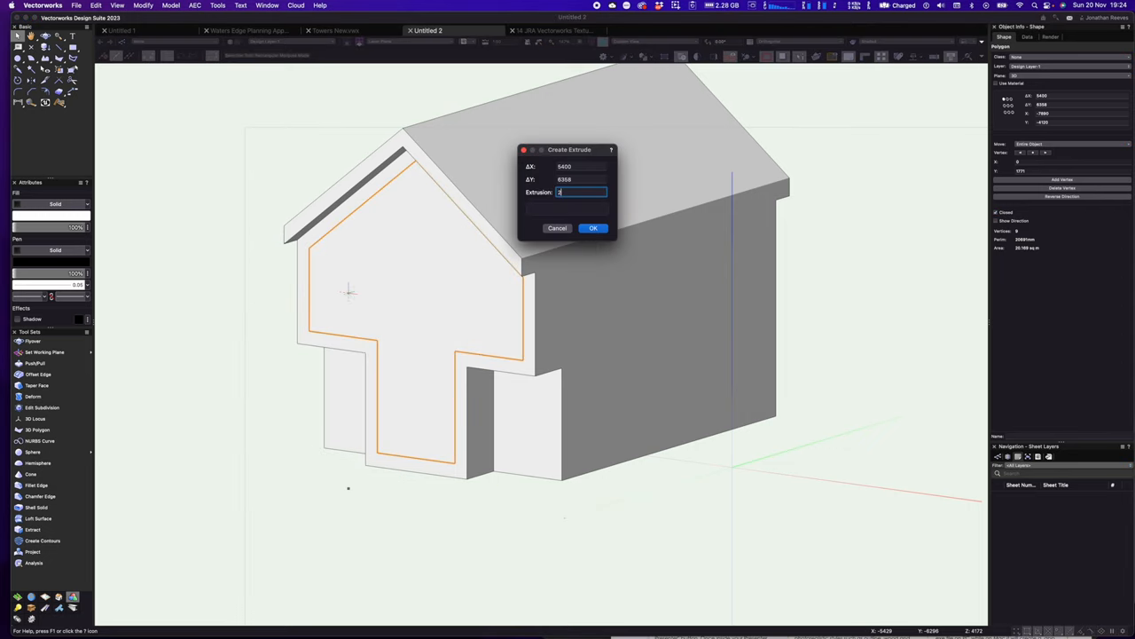
pyautogui.click(593, 228)
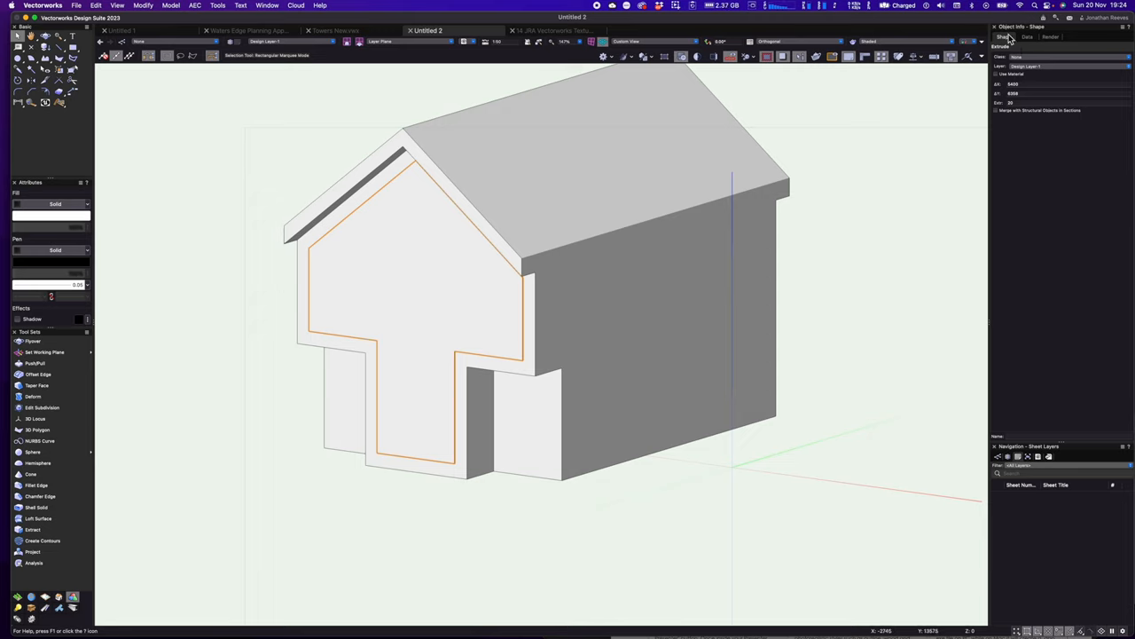
# - Assign the Glass Clear Blue texture to the gable panel and orbit around the house
pyautogui.click(1050, 37)
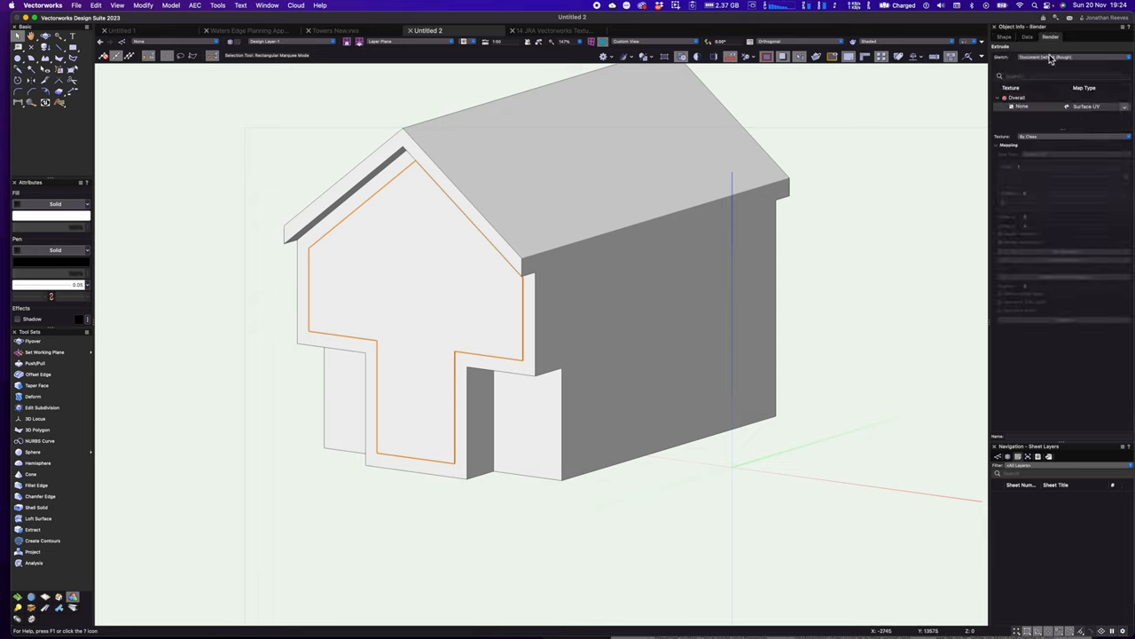
pyautogui.click(1029, 153)
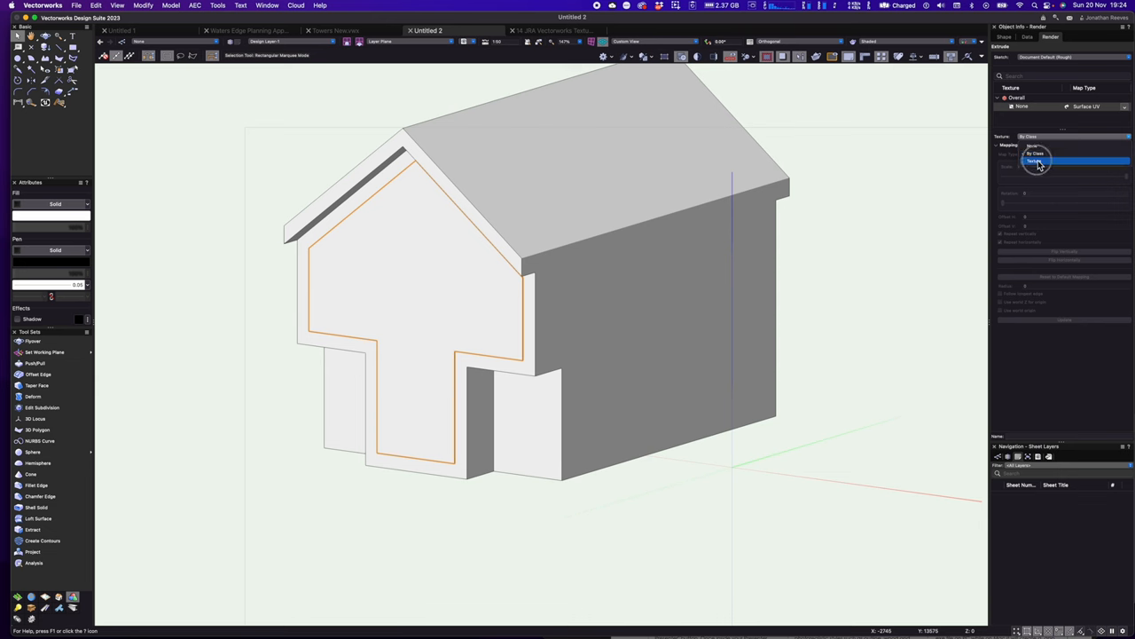
pyautogui.click(1038, 160)
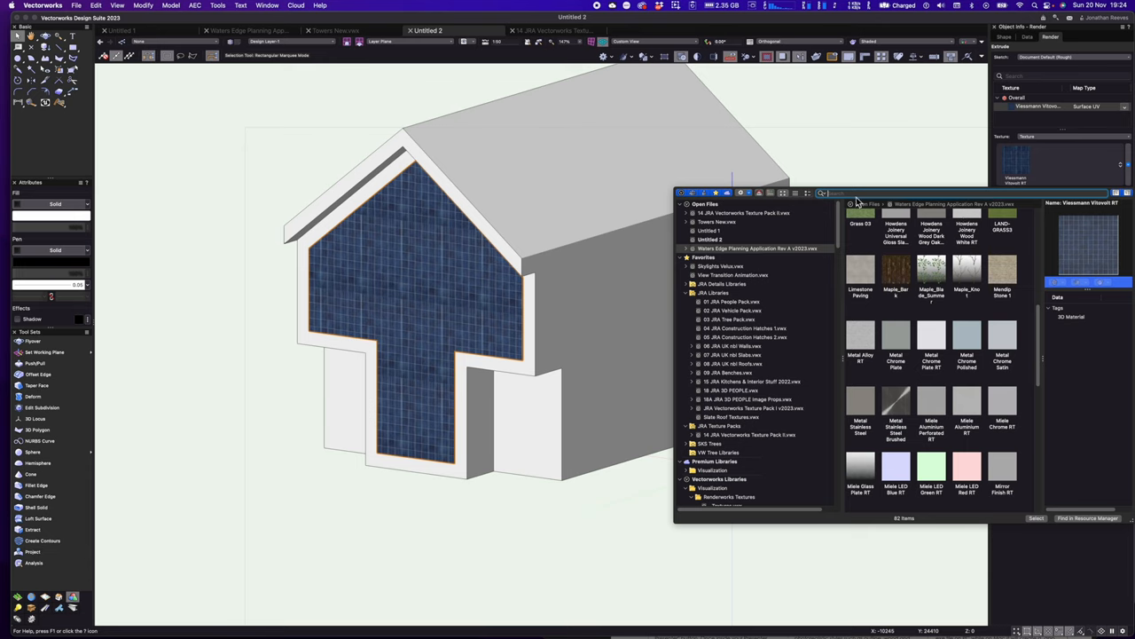
pyautogui.write('glass')
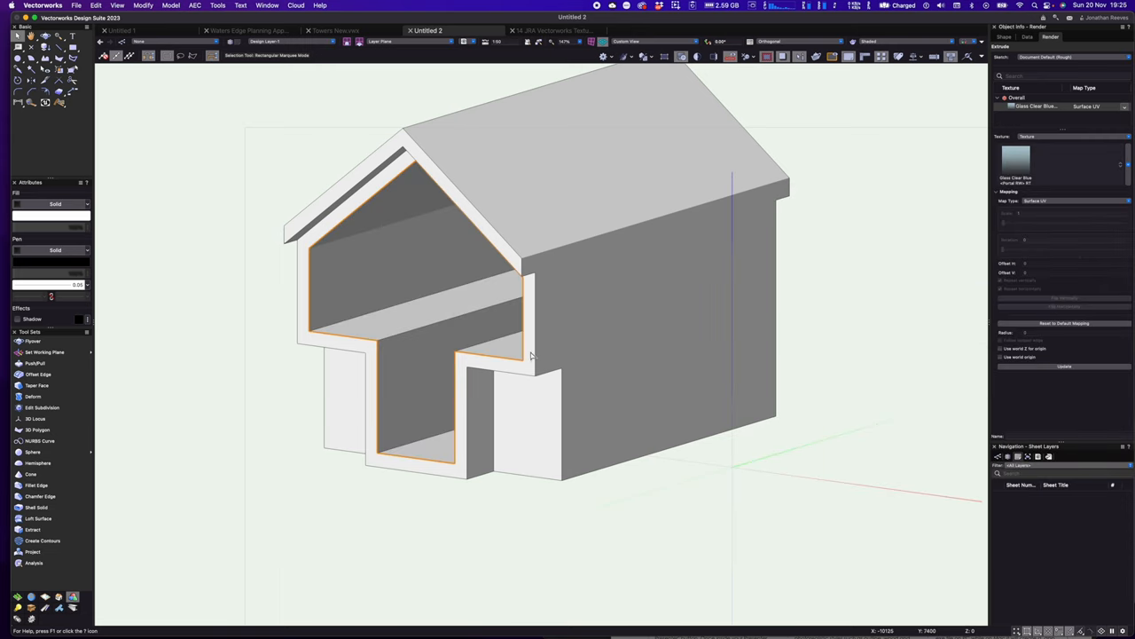
pyautogui.moveTo(532, 355); pyautogui.dragTo(621, 401)
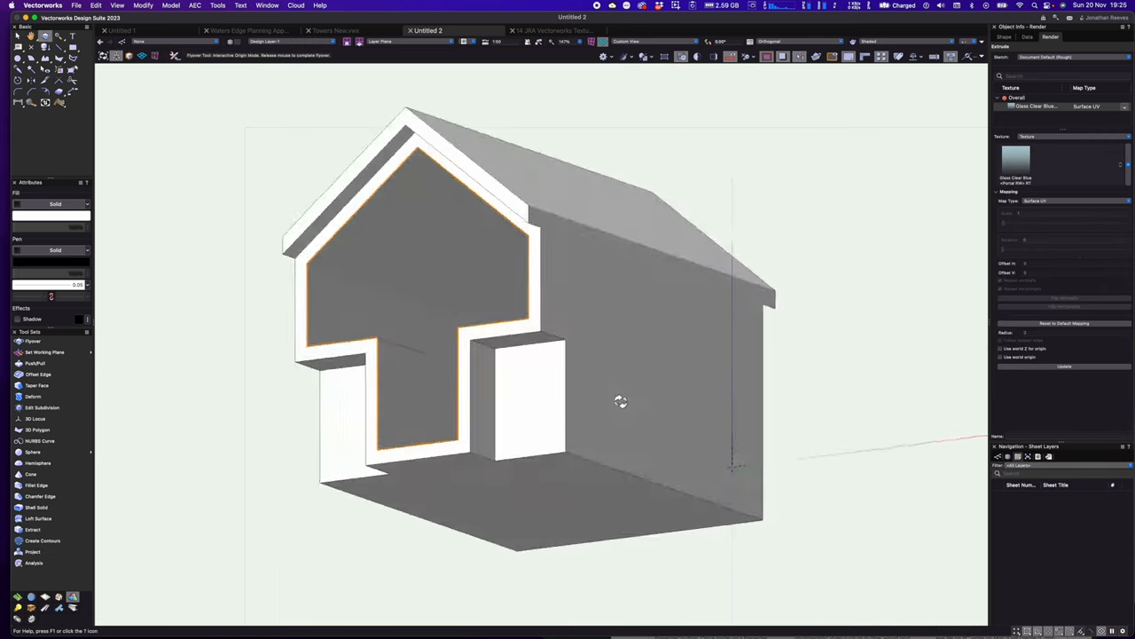
pyautogui.moveTo(621, 401); pyautogui.dragTo(386, 151)
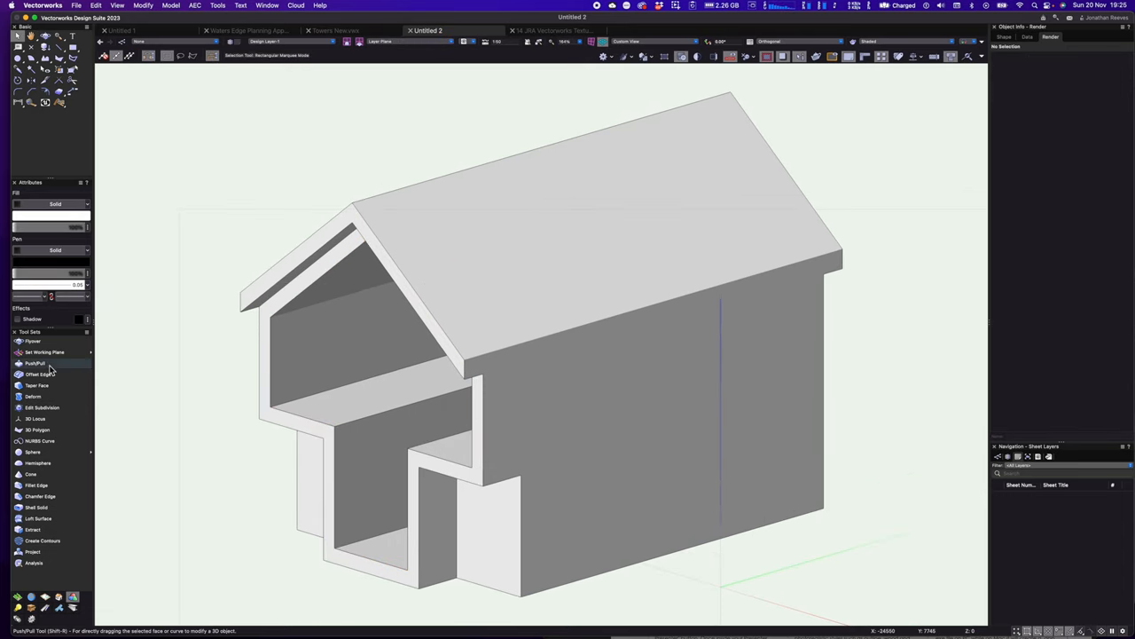
# - Inset the roof's top face edge loop by 300 to form a bordered panel
pyautogui.click(37, 373)
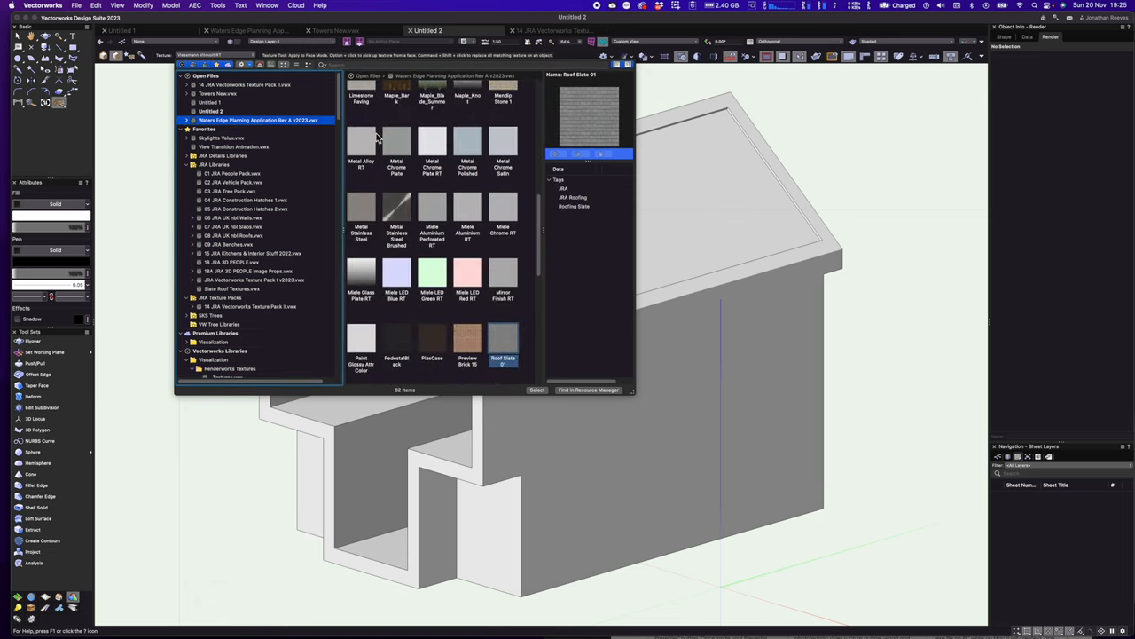
pyautogui.scroll(-3)
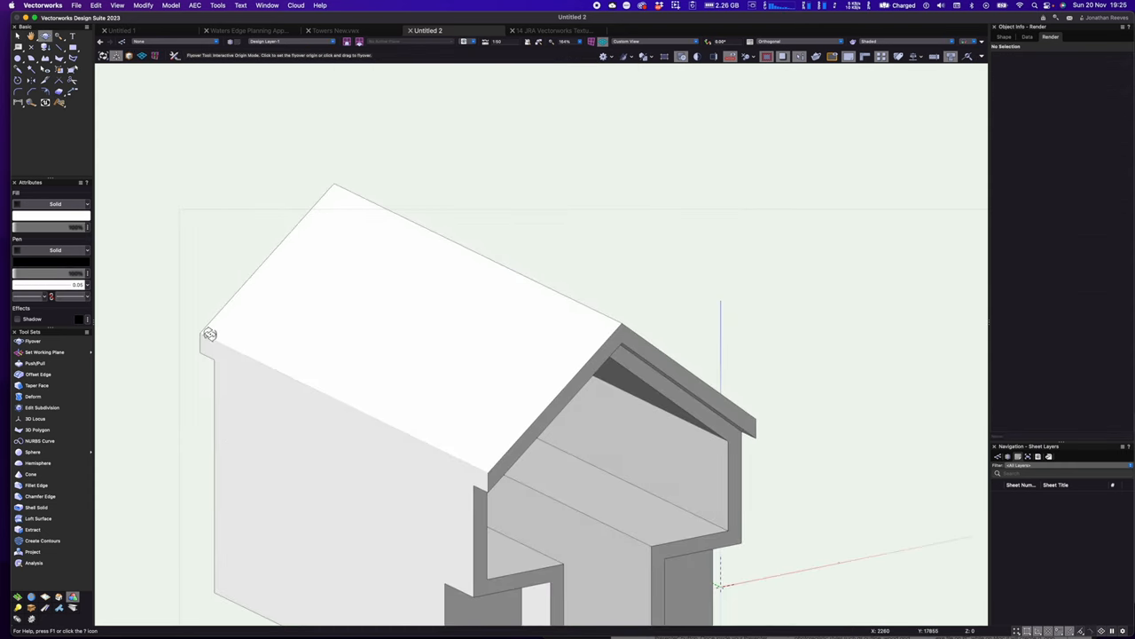
pyautogui.click(37, 373)
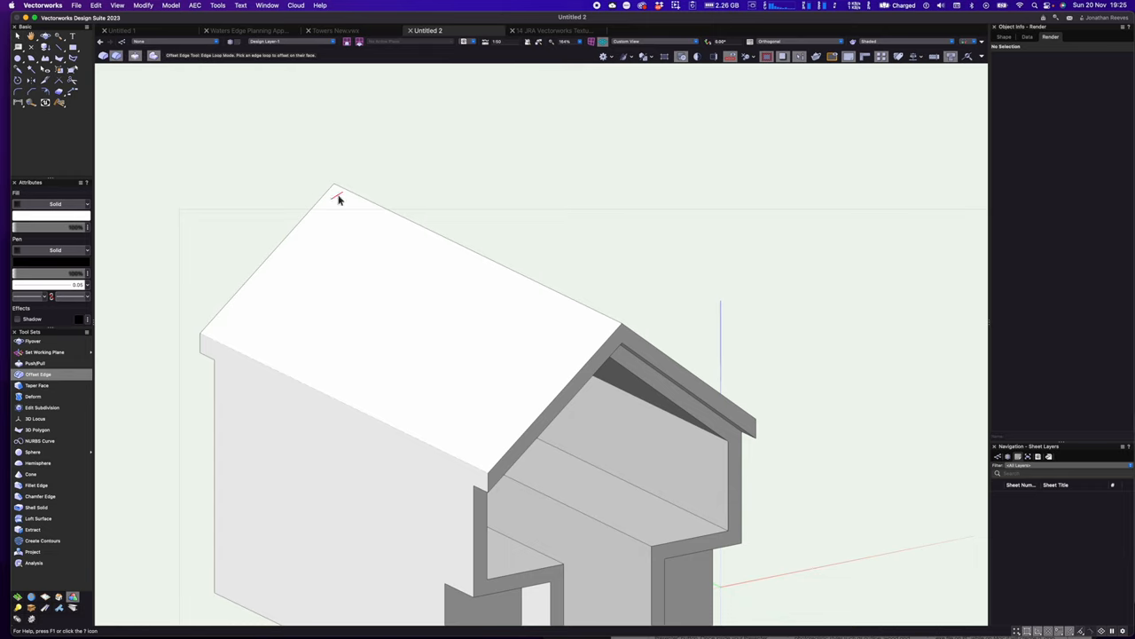
pyautogui.click(337, 200)
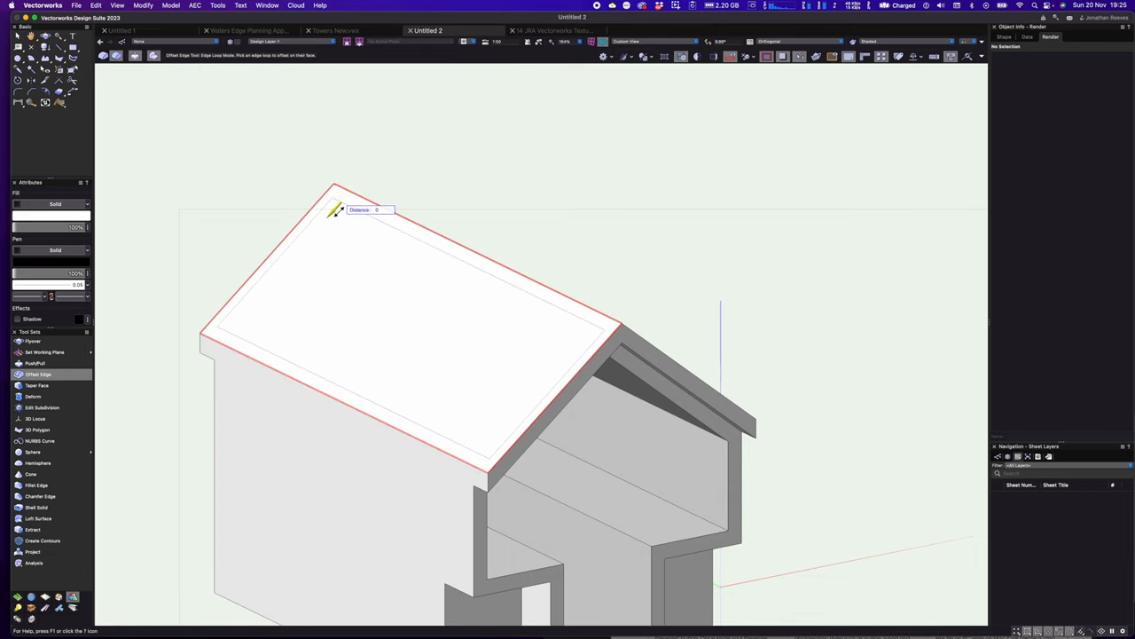
pyautogui.write('300')
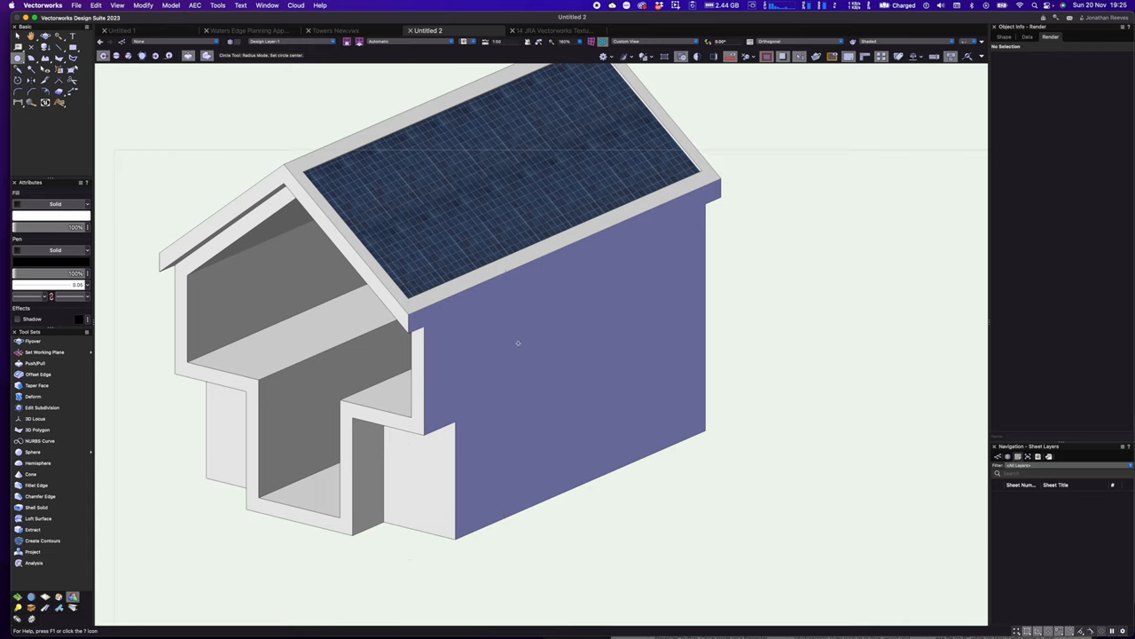
pyautogui.moveTo(566, 321)
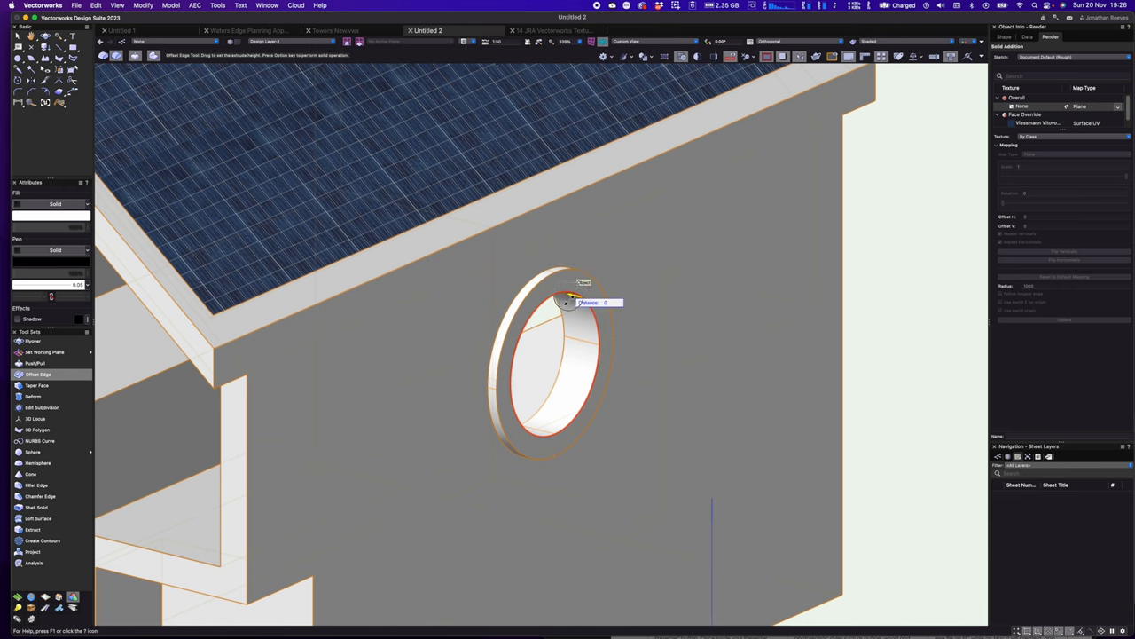
# - Extrude a circular frame ring around the round side-wall opening, then show available textures
pyautogui.moveTo(566, 302); pyautogui.dragTo(585, 326)
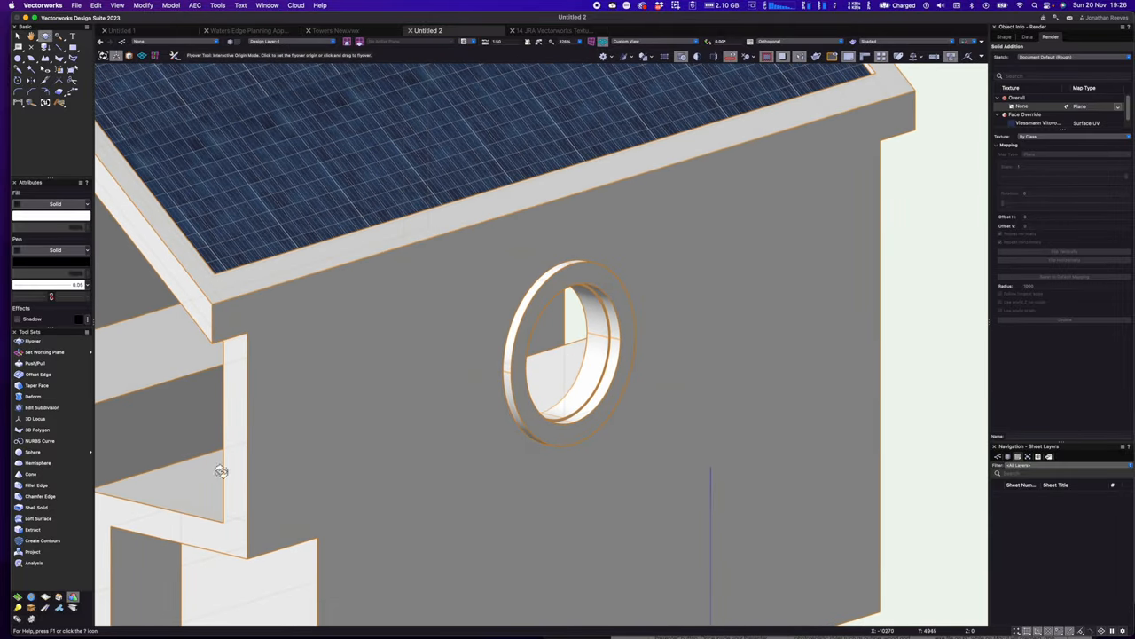
pyautogui.click(60, 106)
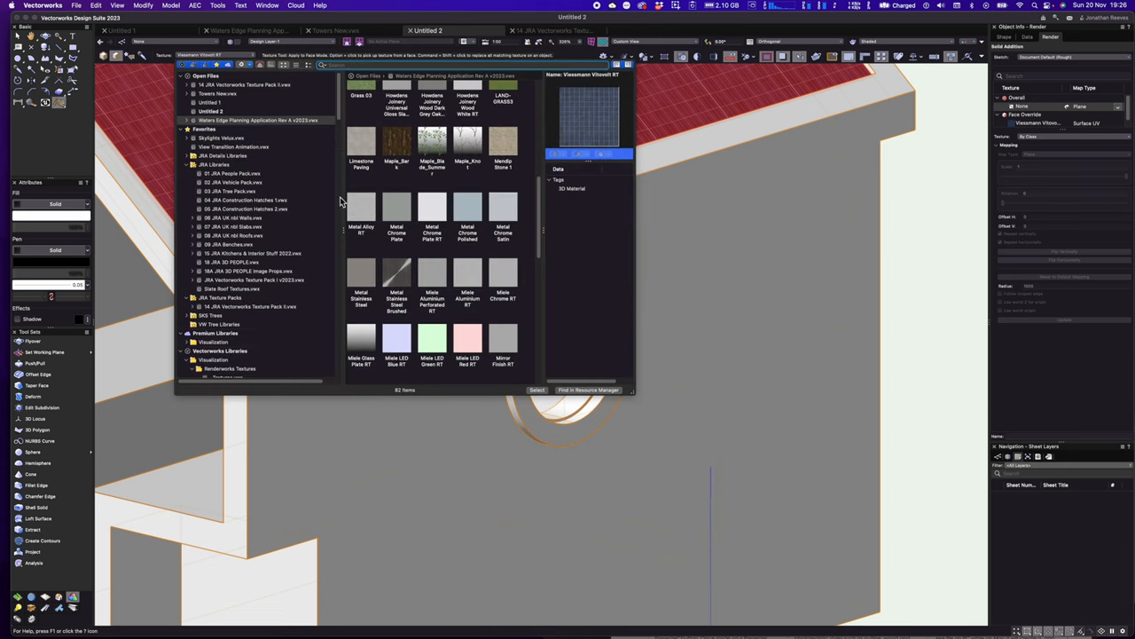
# - Apply Metal Stainless Steel to the window ring and Brick 06 to the side wall
pyautogui.click(361, 275)
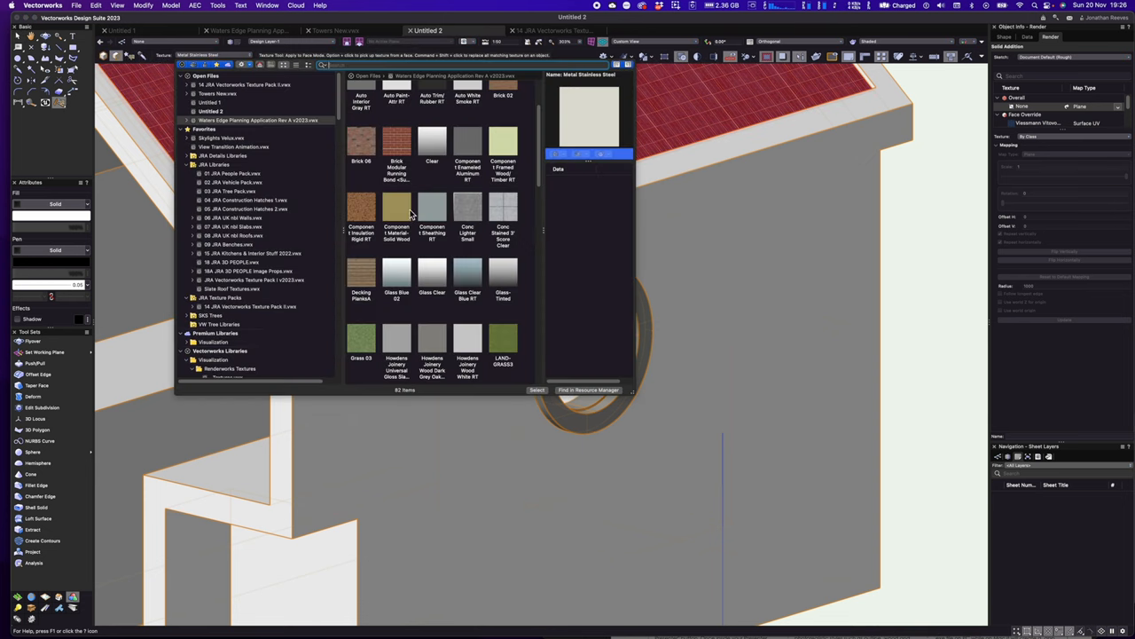
pyautogui.scroll(-3)
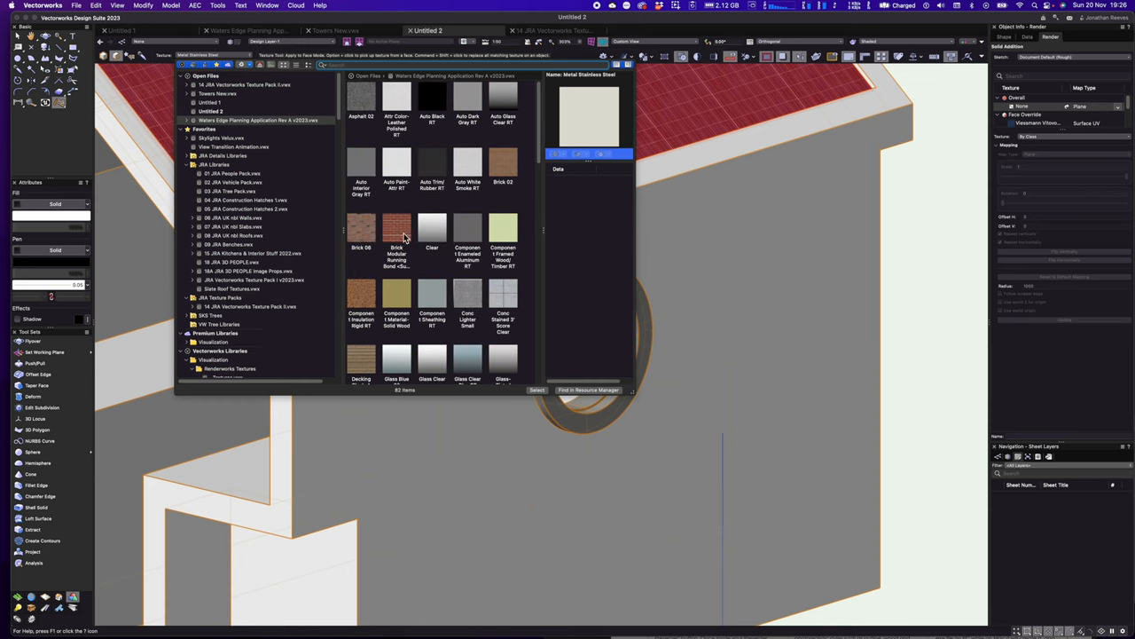
pyautogui.click(361, 229)
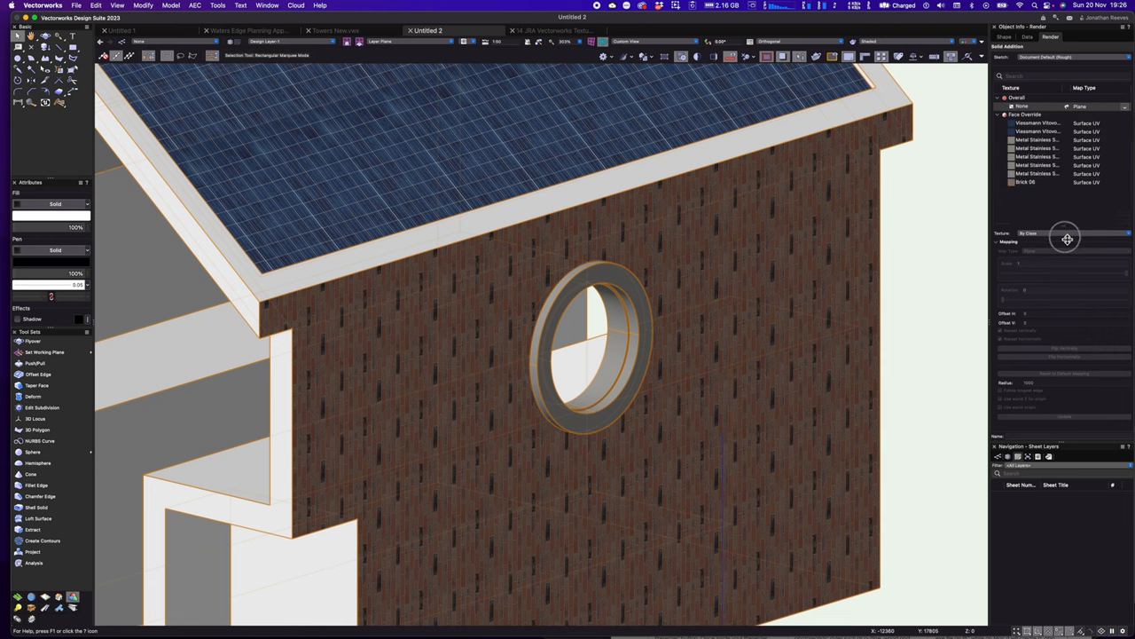
# - Select the Brick 06 face override and change its Map Type setting
pyautogui.click(1026, 182)
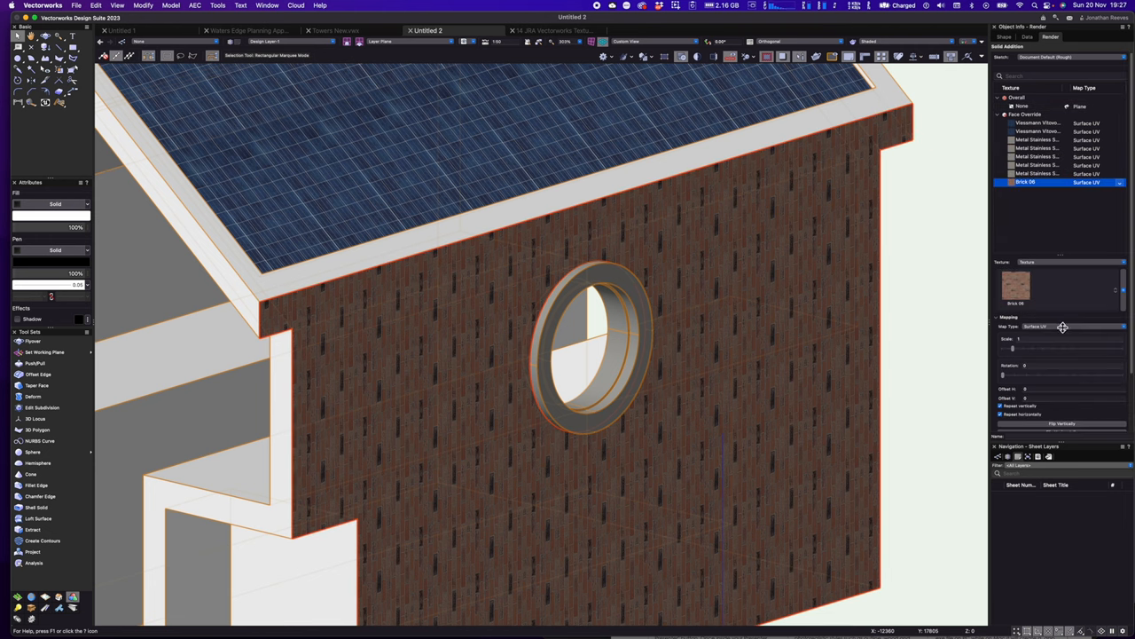
pyautogui.click(1064, 326)
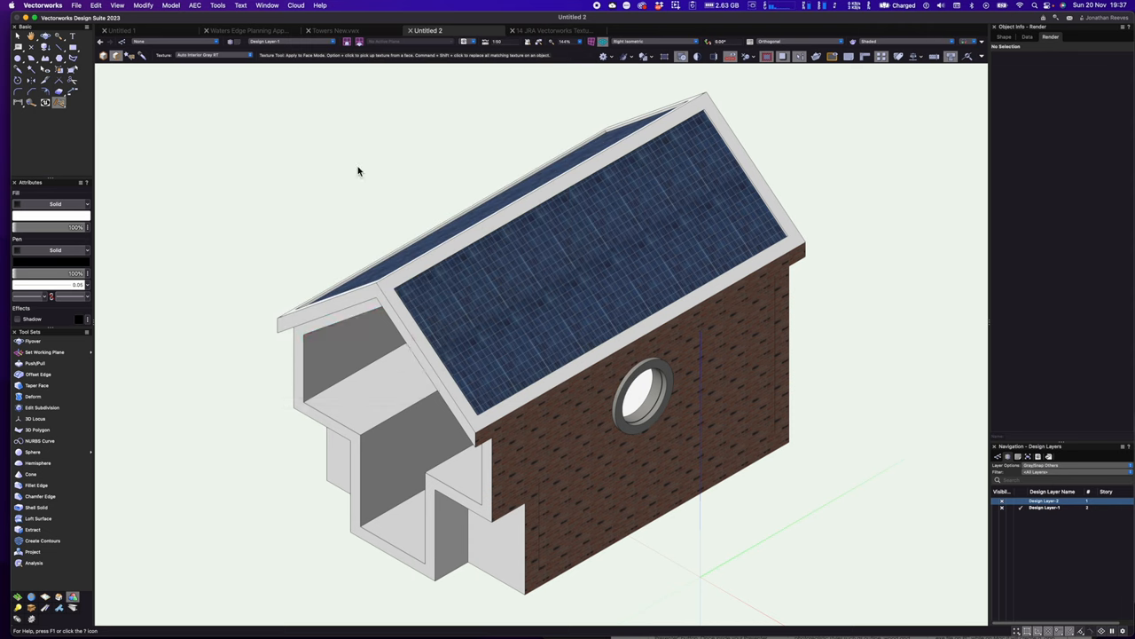
pyautogui.click(401, 254)
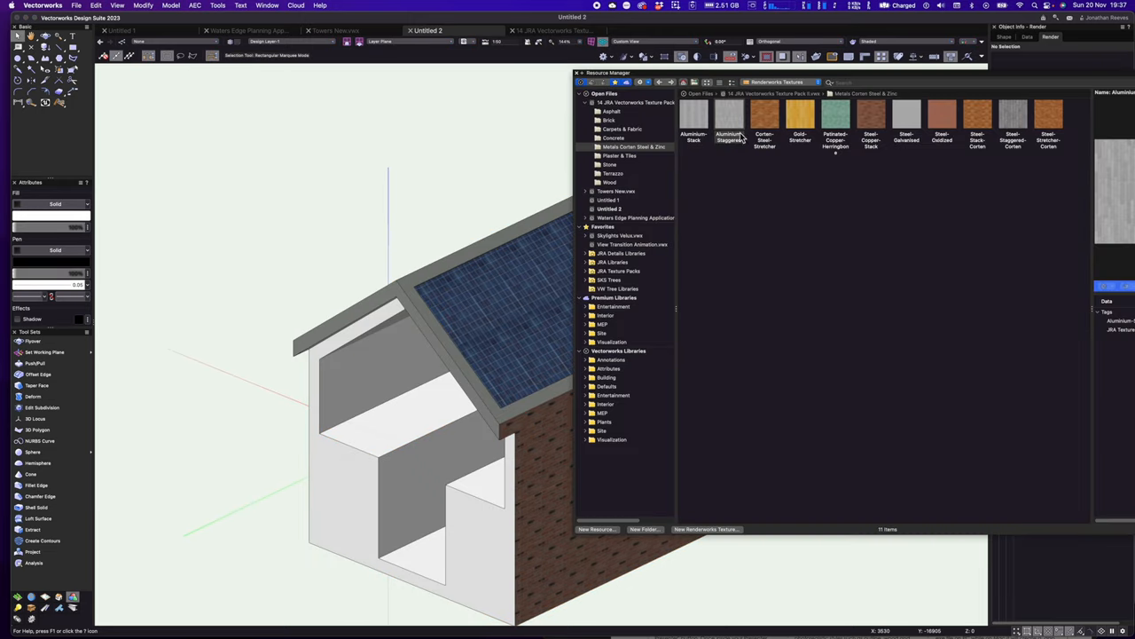
# - Expand the 14 JRA Vectorworks Texture Pack and browse its Metals Corten Steel & Zinc folder
pyautogui.click(634, 102)
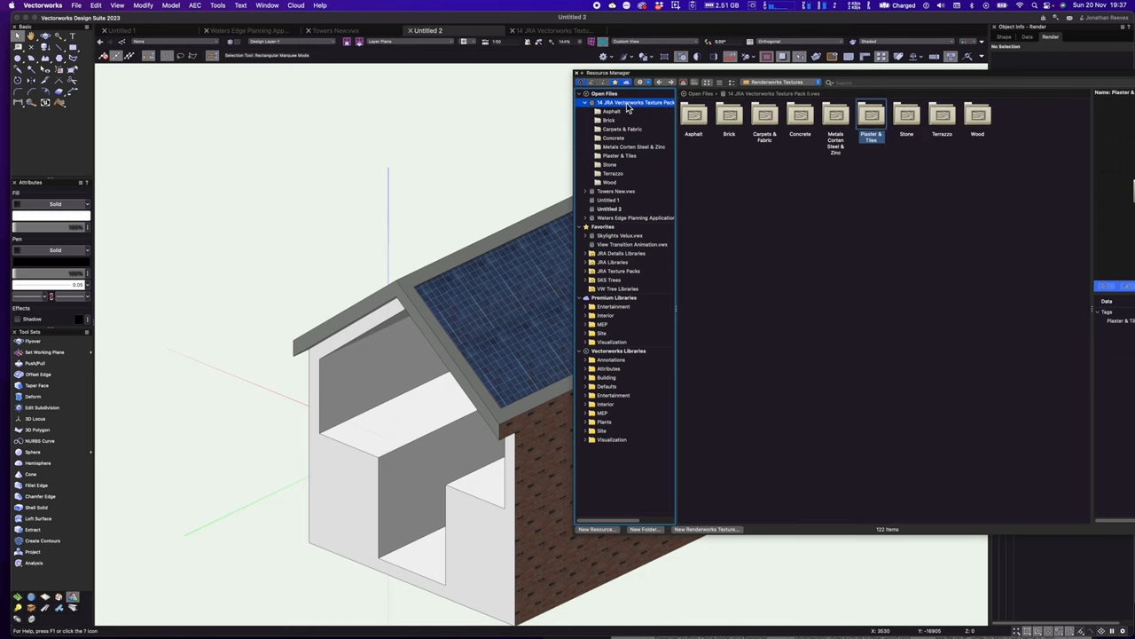
pyautogui.moveTo(907, 120)
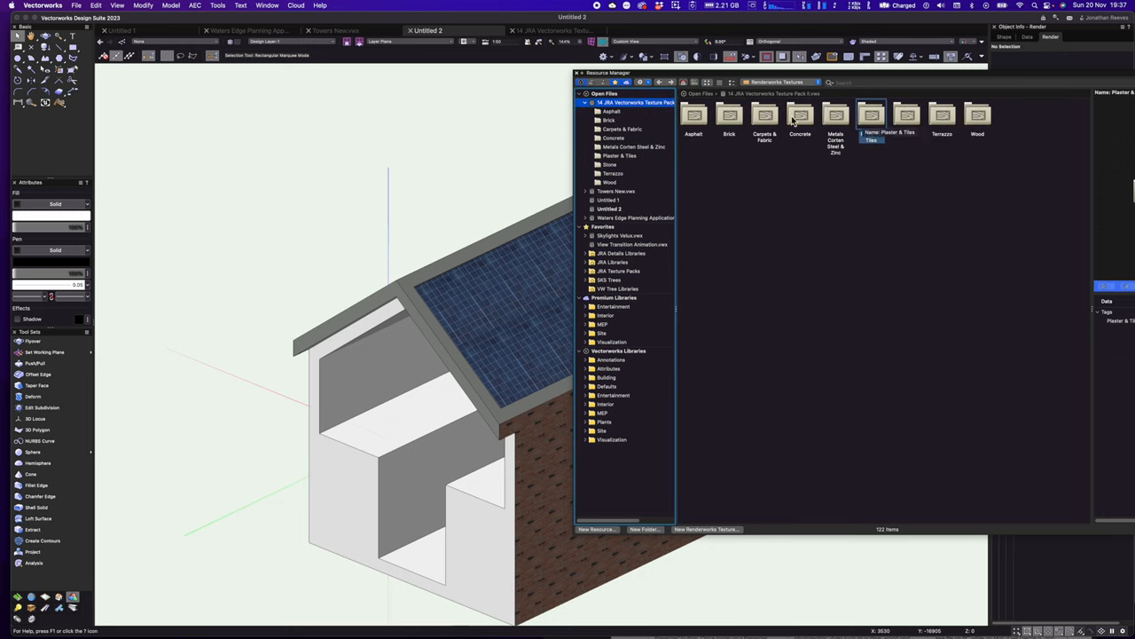
pyautogui.click(634, 147)
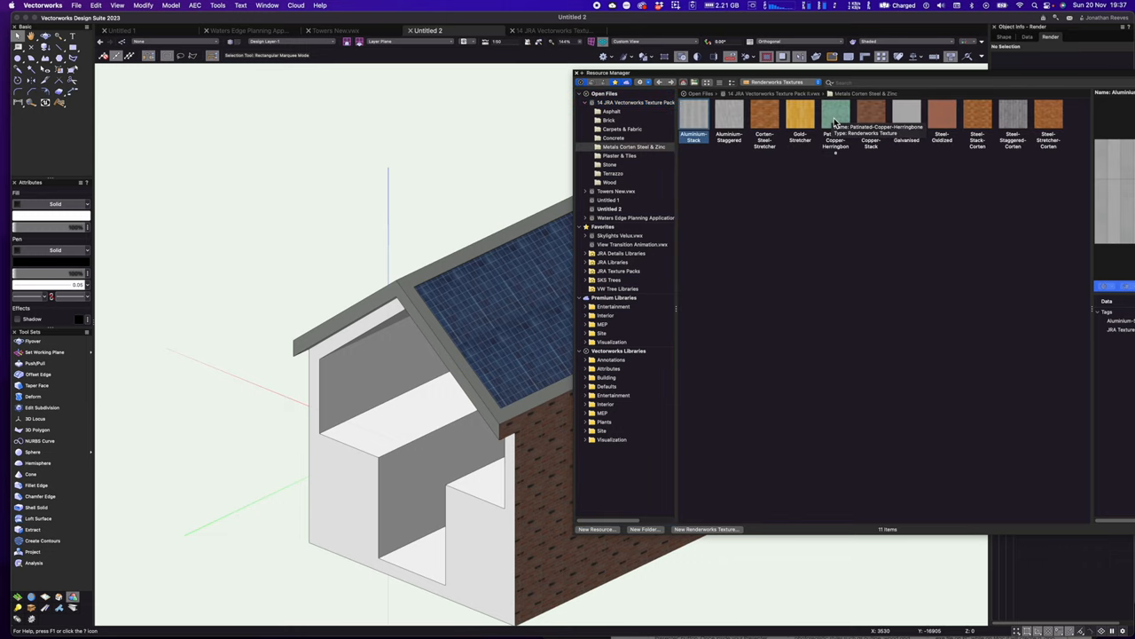
pyautogui.click(835, 114)
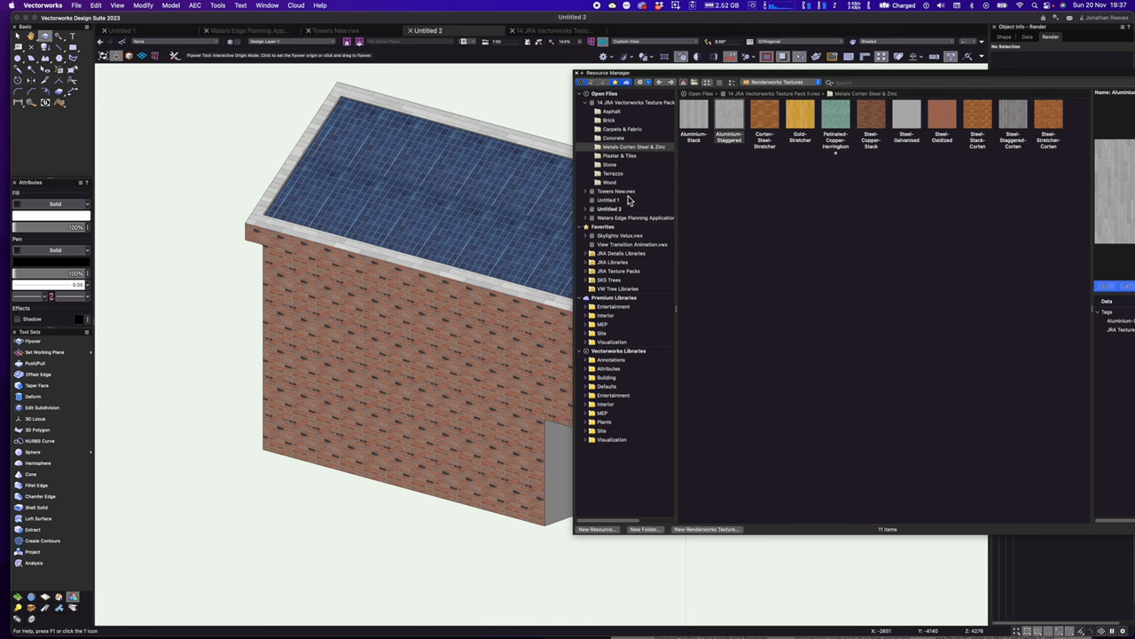
# - Clad the house's upper side walls in the Charred-Timber-Staggered wood texture
pyautogui.click(610, 181)
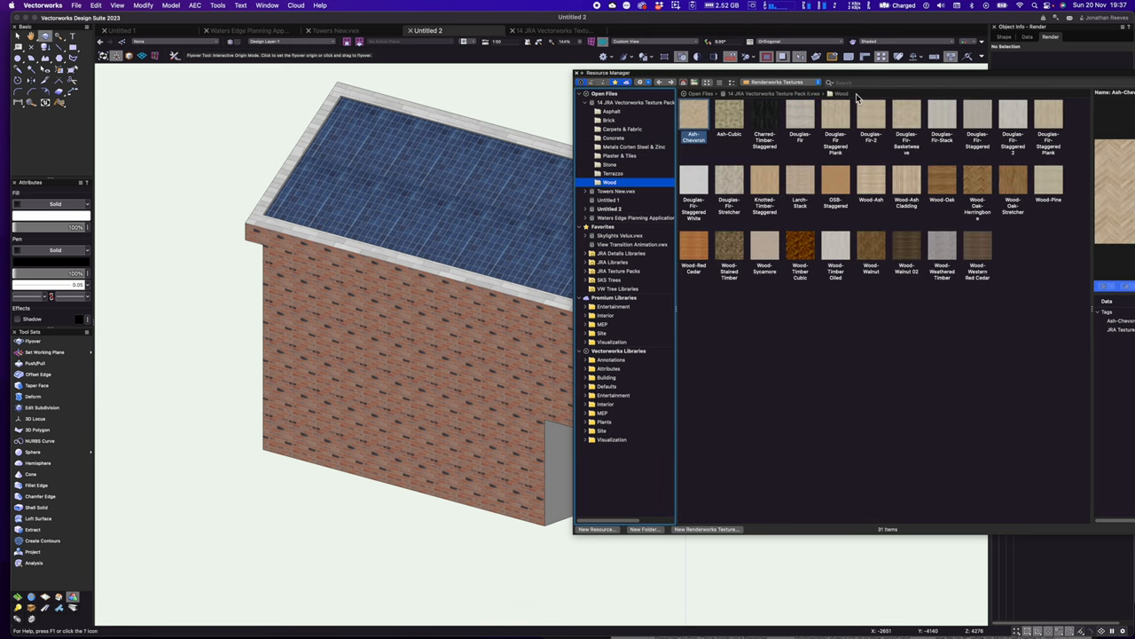
pyautogui.click(765, 115)
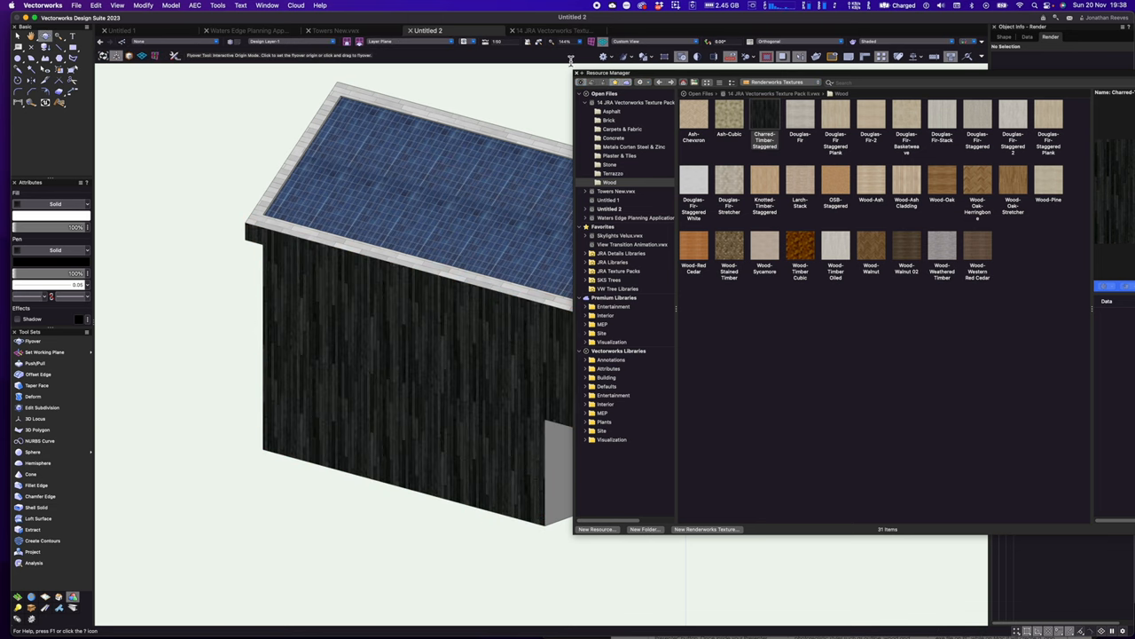
pyautogui.click(579, 72)
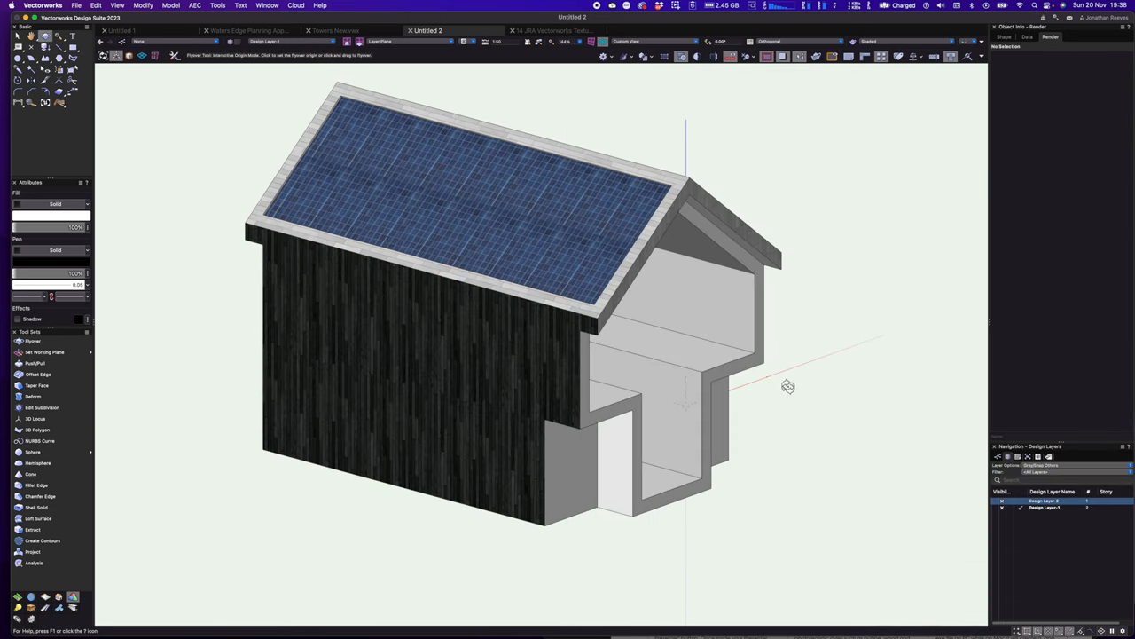
# - Give the lower front projection a Conc Lighter Small concrete finish
pyautogui.moveTo(788, 386); pyautogui.dragTo(663, 393)
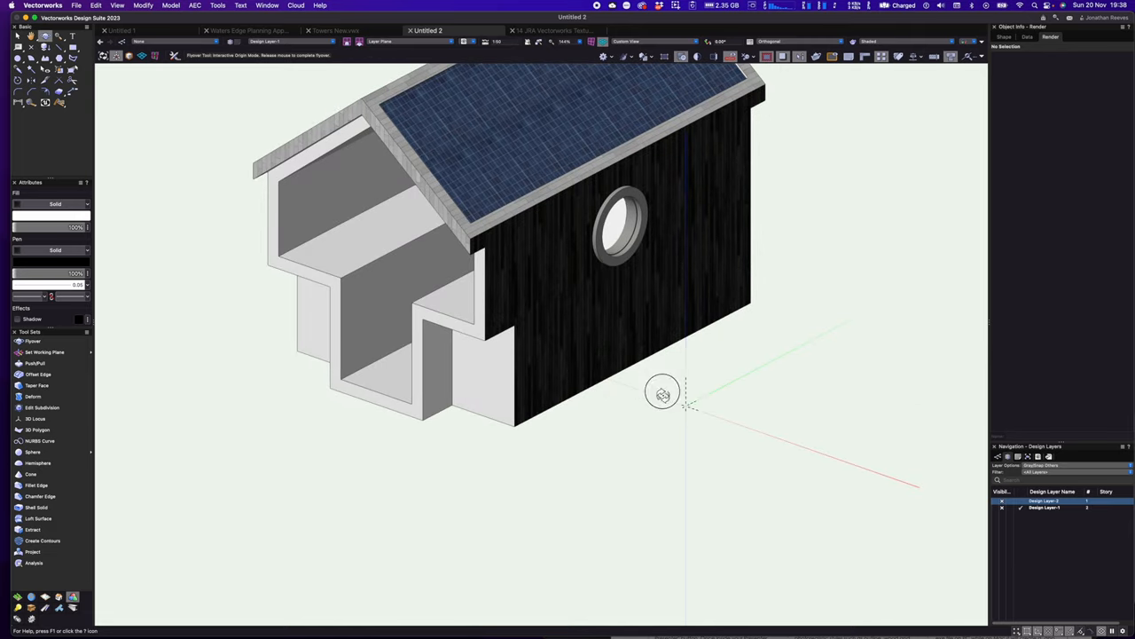
pyautogui.moveTo(663, 393); pyautogui.dragTo(581, 393)
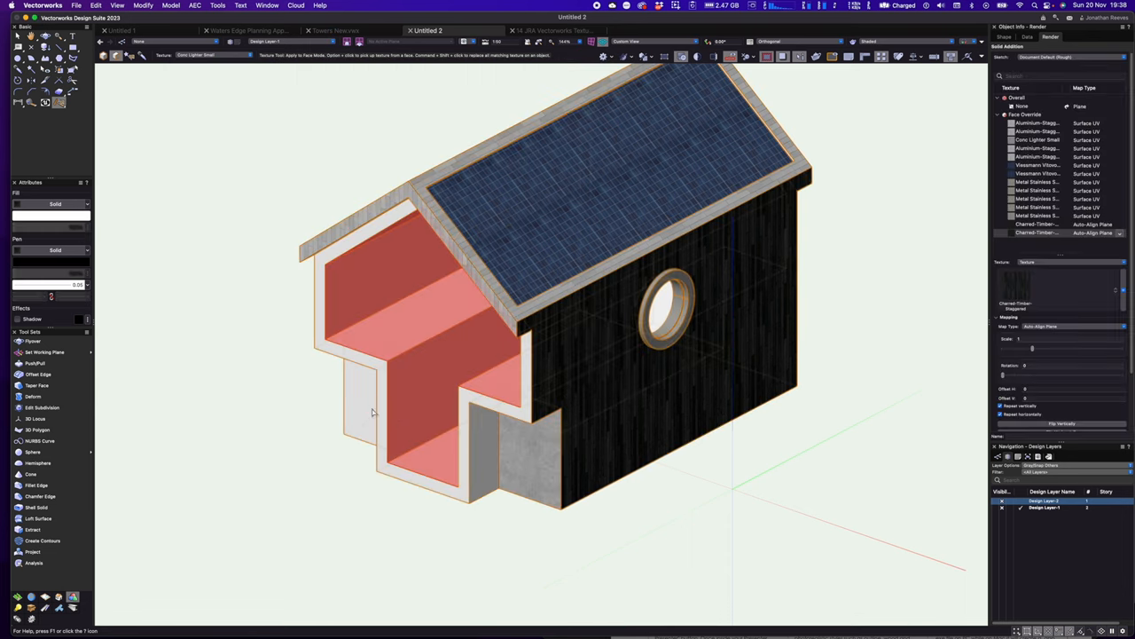
pyautogui.click(399, 355)
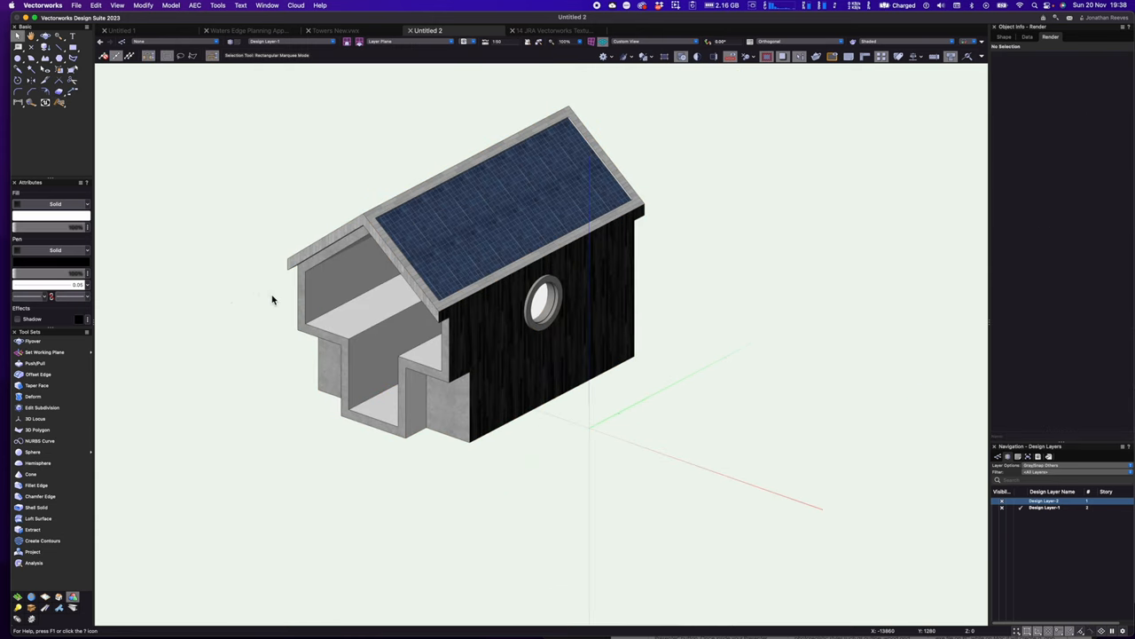
pyautogui.moveTo(520, 396)
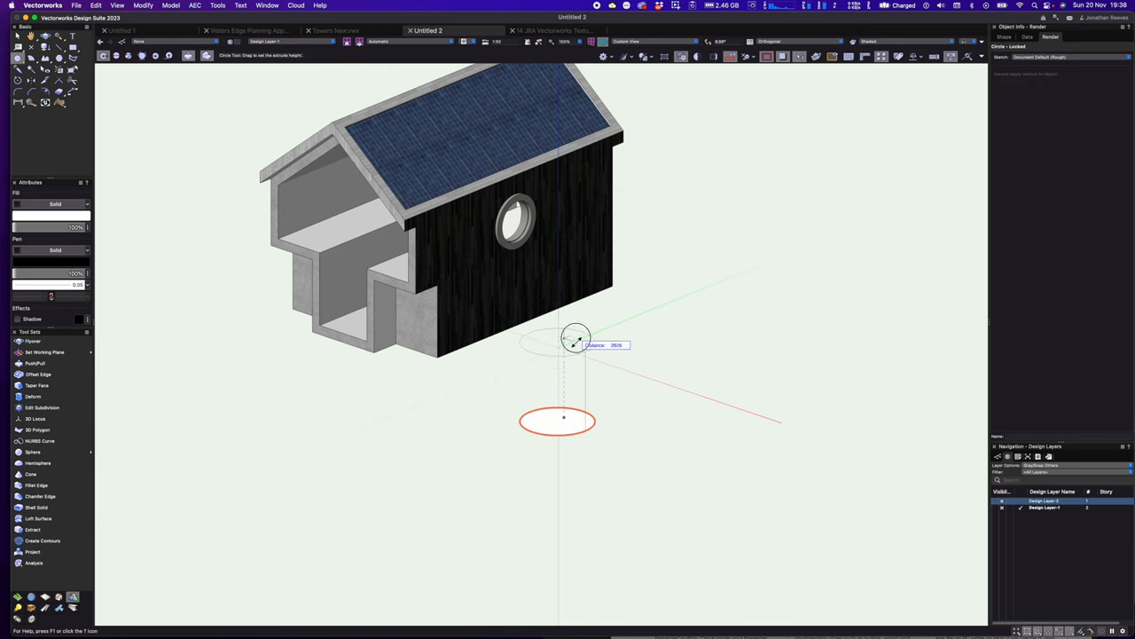
# - Extrude the fountain circle, then offset its edges to hollow the column and widen the bowl
pyautogui.click(34, 363)
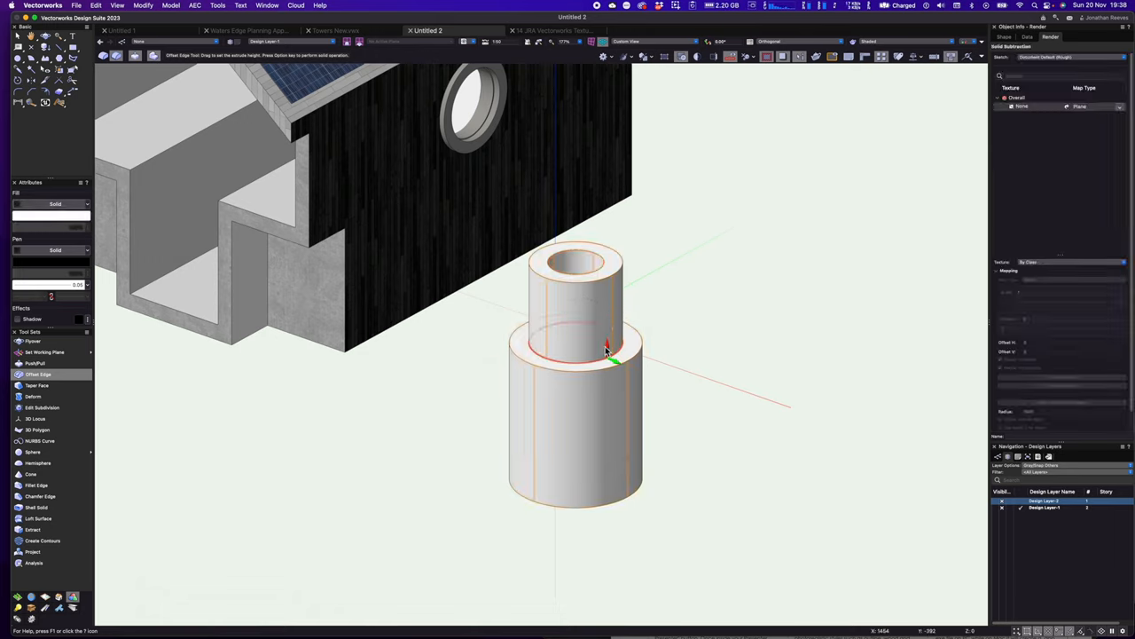
pyautogui.moveTo(607, 351); pyautogui.dragTo(621, 359)
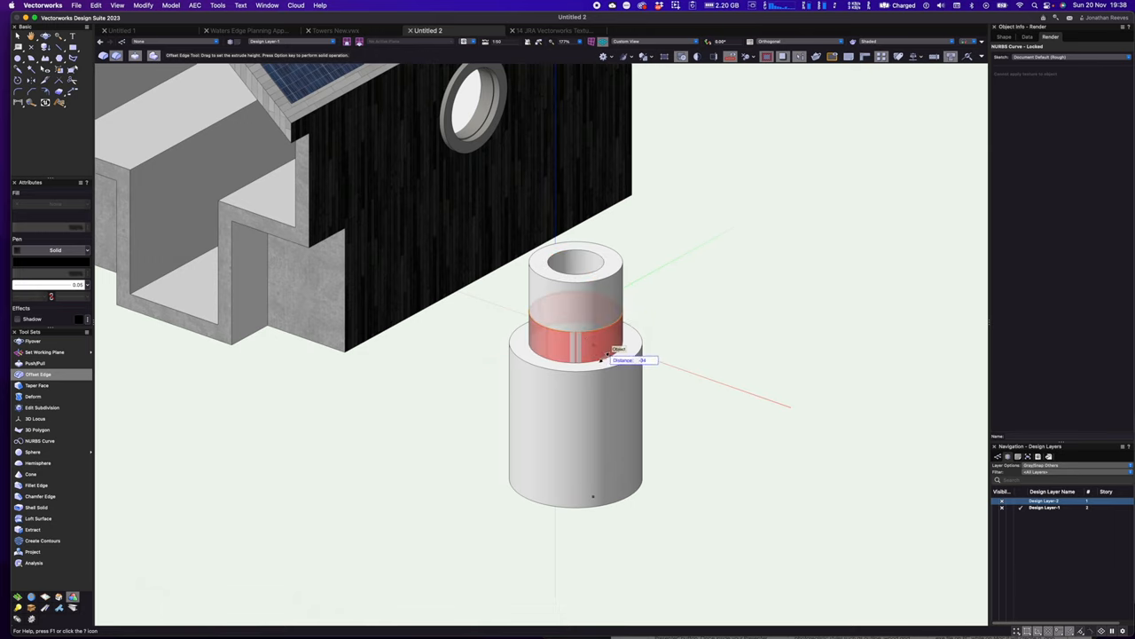
pyautogui.moveTo(608, 360); pyautogui.dragTo(652, 387)
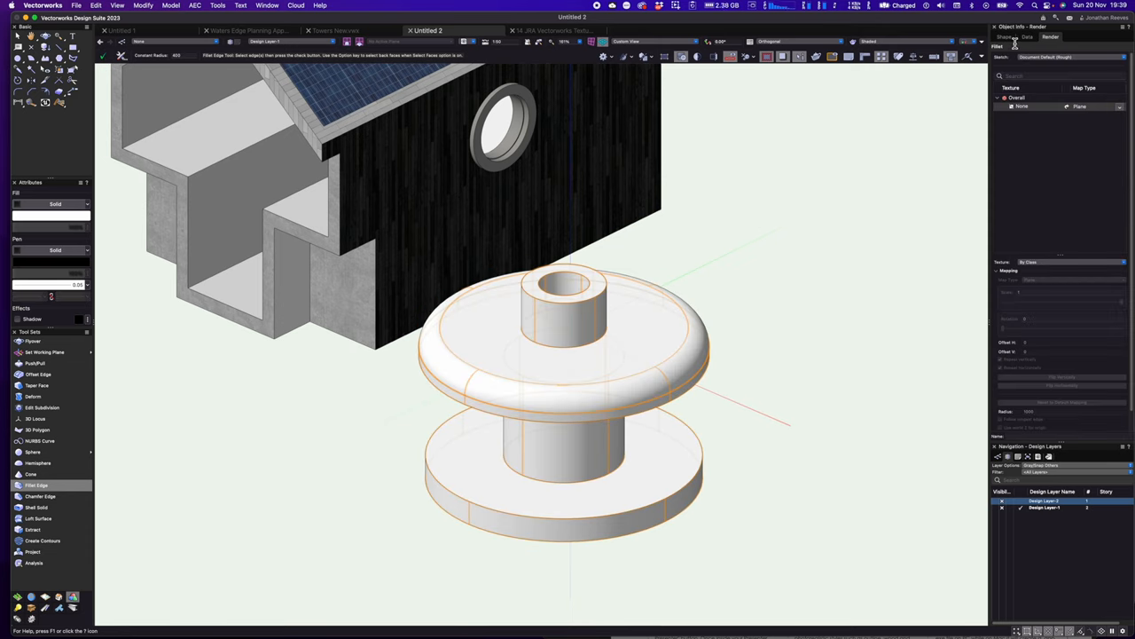
# - Change the fountain's fillet radius to 300 in the Object Info palette
pyautogui.click(1003, 36)
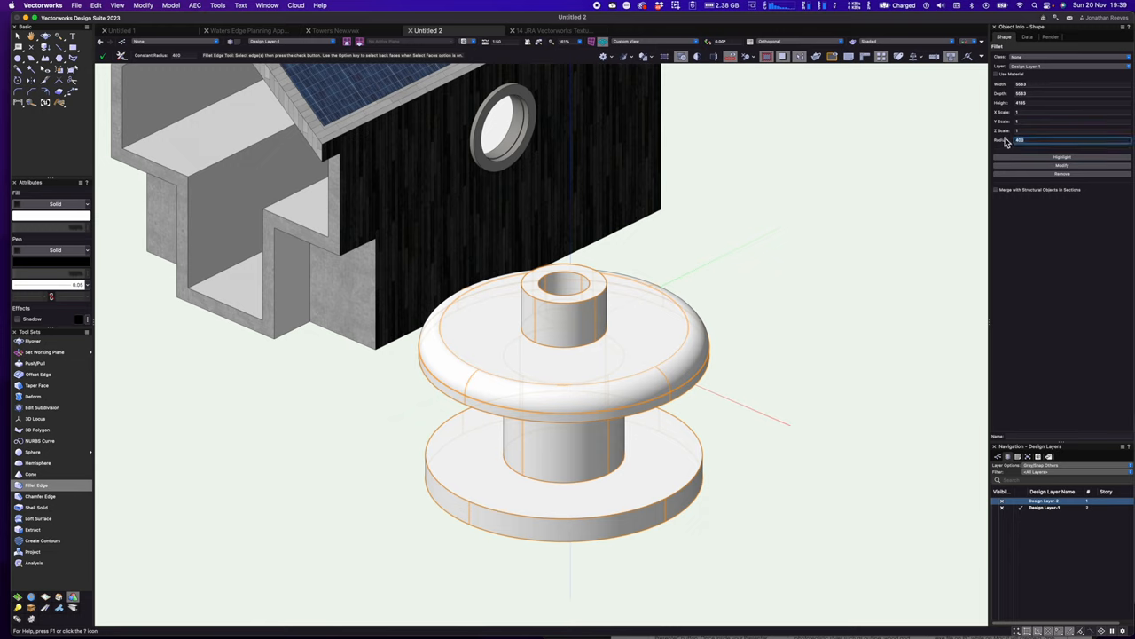
pyautogui.write('300')
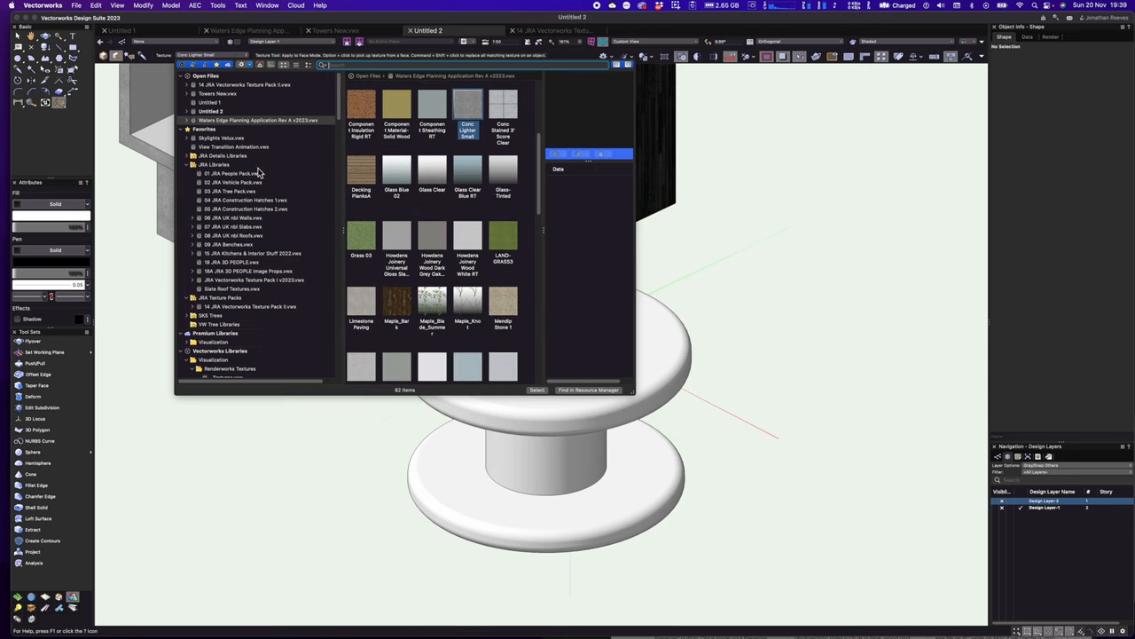
# - Apply a pale concrete-and-stone texture to the fountain and zoom in on it
pyautogui.click(243, 84)
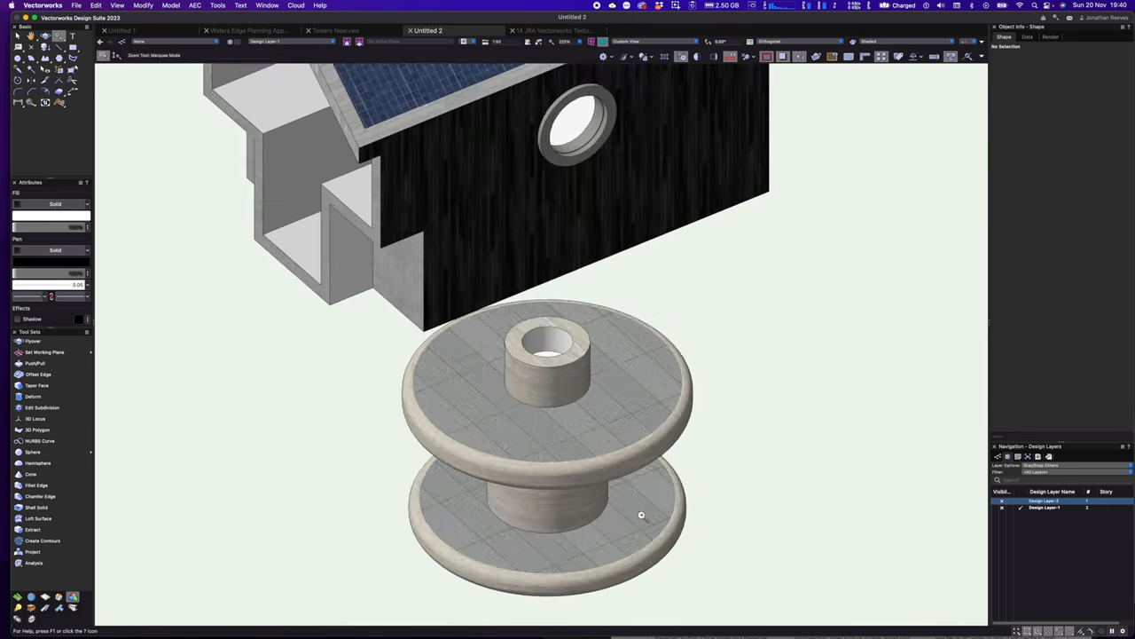
pyautogui.click(38, 374)
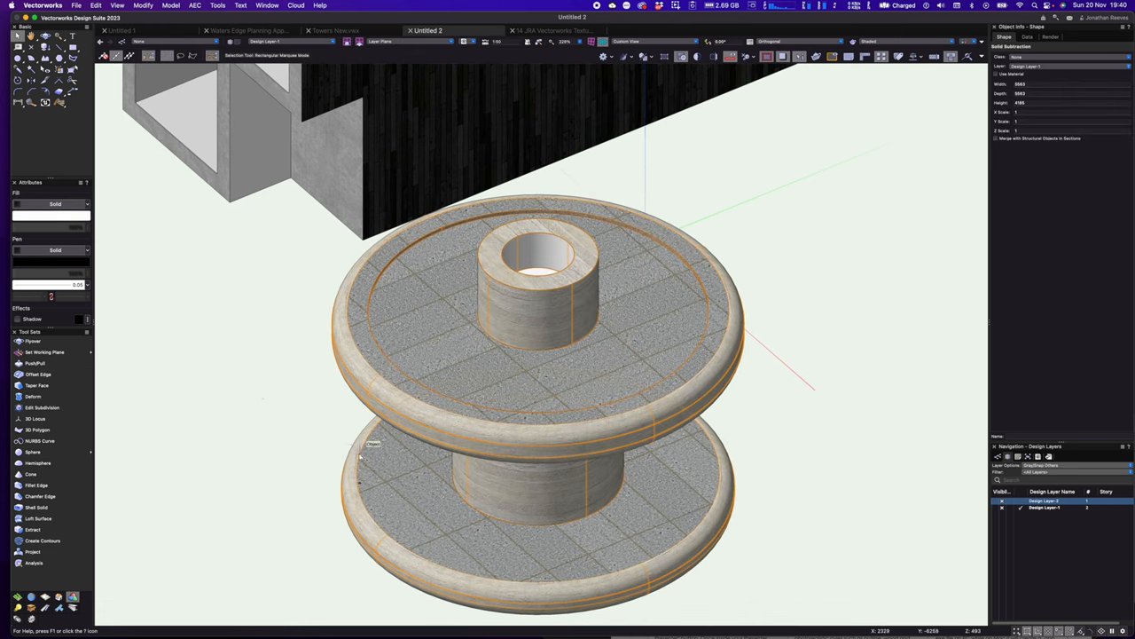
# - Orbit around the textured house and fountain, then switch to the Towers New document
pyautogui.click(38, 373)
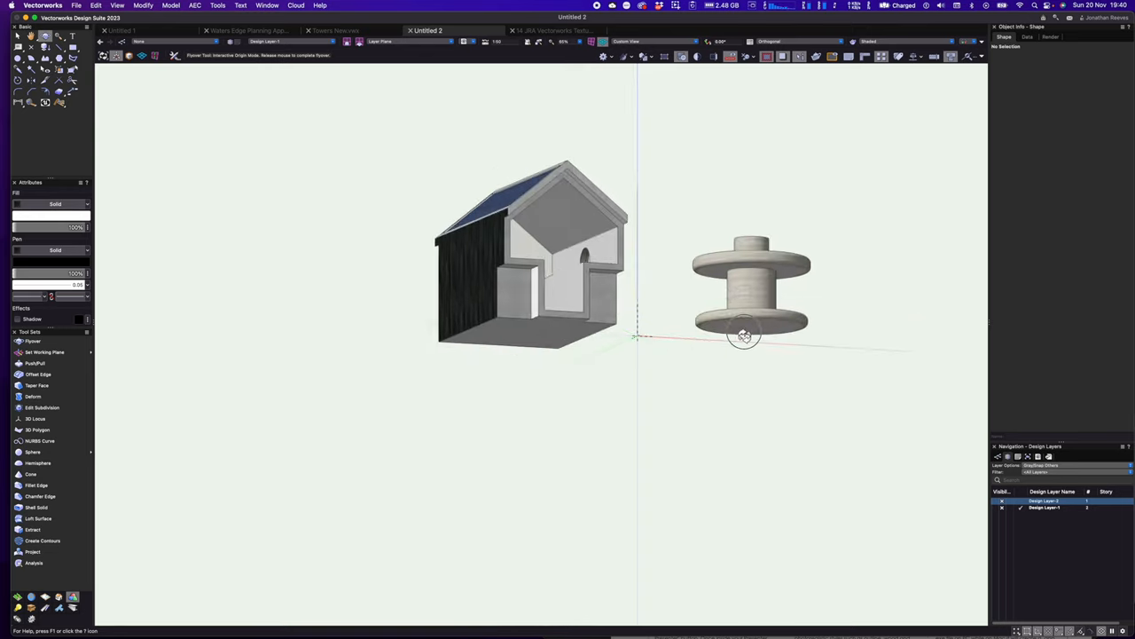
pyautogui.moveTo(743, 335); pyautogui.dragTo(541, 324)
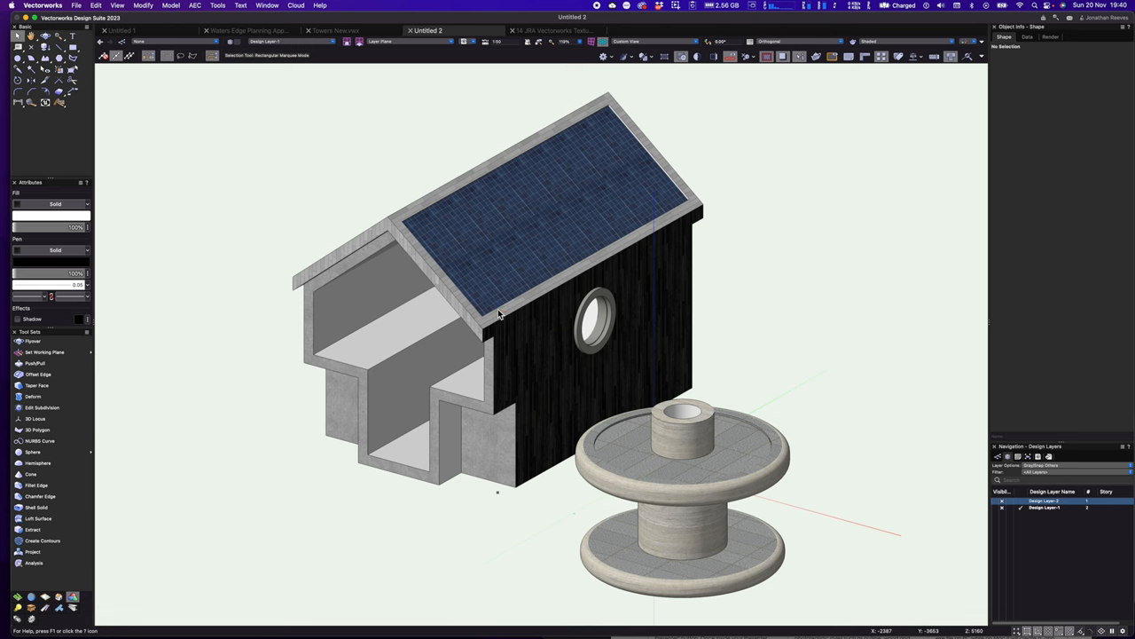
pyautogui.click(326, 30)
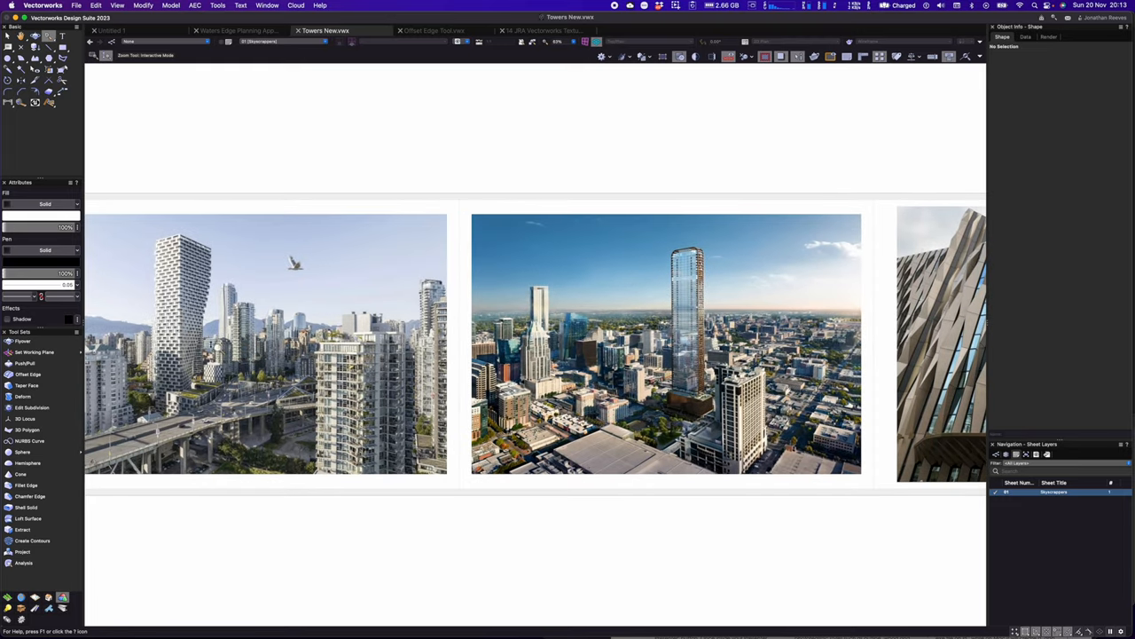
pyautogui.moveTo(210, 284)
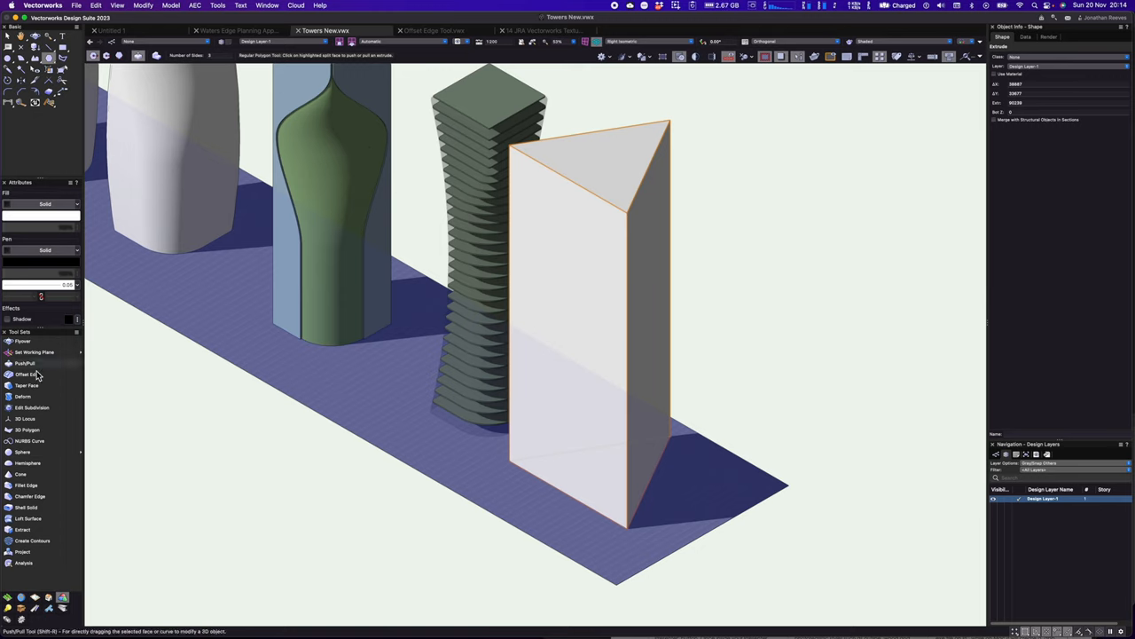
pyautogui.moveTo(31, 407)
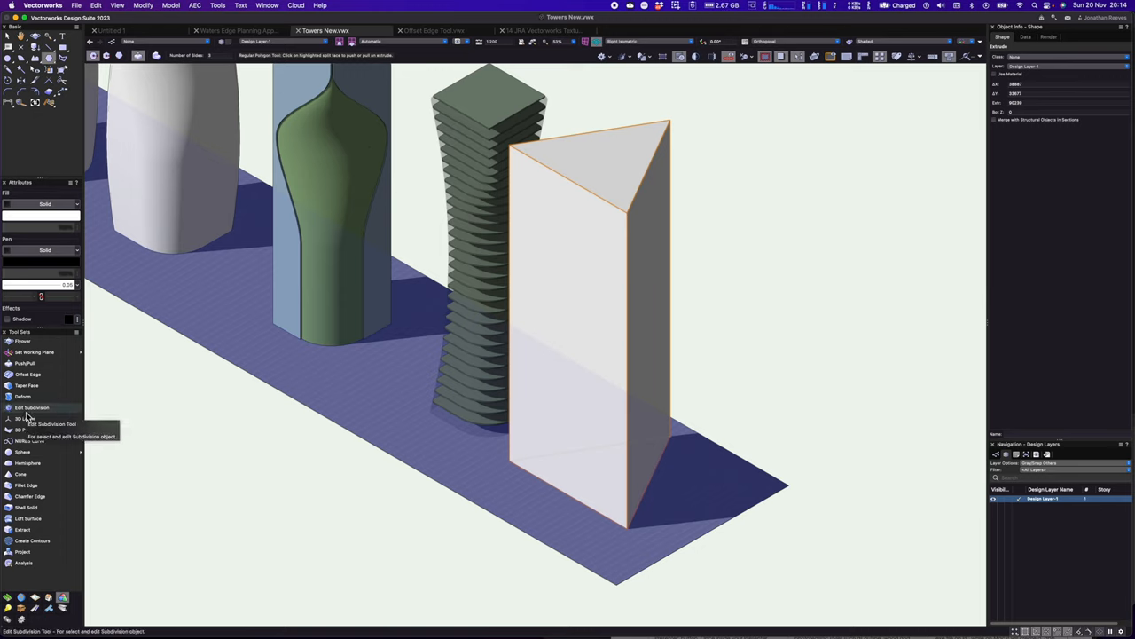
# - Twist the triangular prism with the Deform tool and view the spiralling tower
pyautogui.click(22, 396)
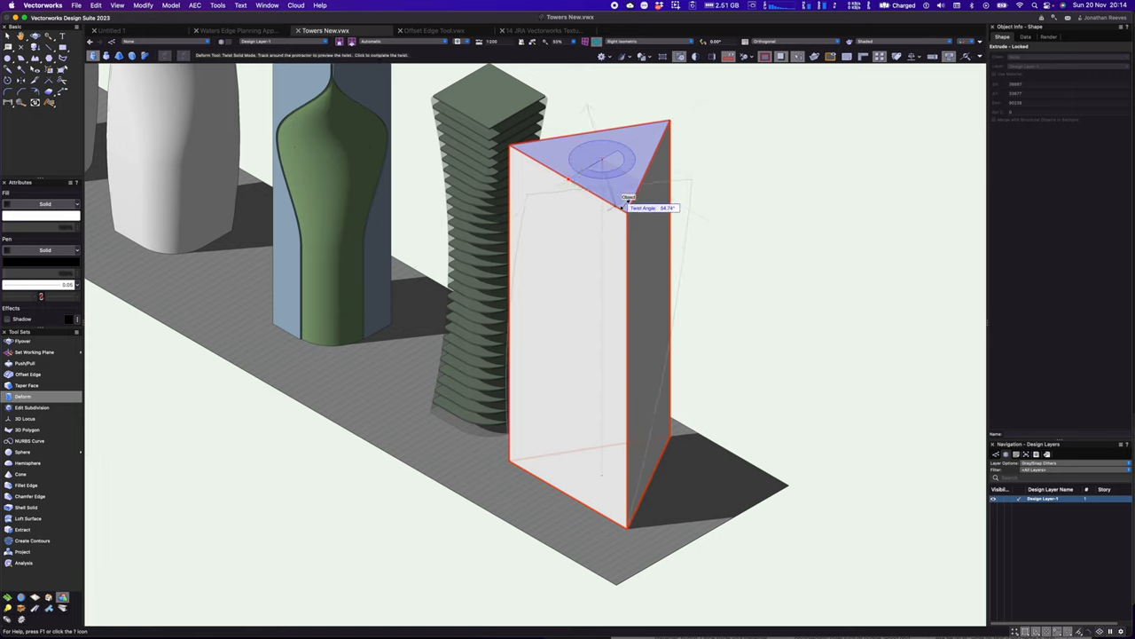
pyautogui.moveTo(621, 208); pyautogui.dragTo(676, 122)
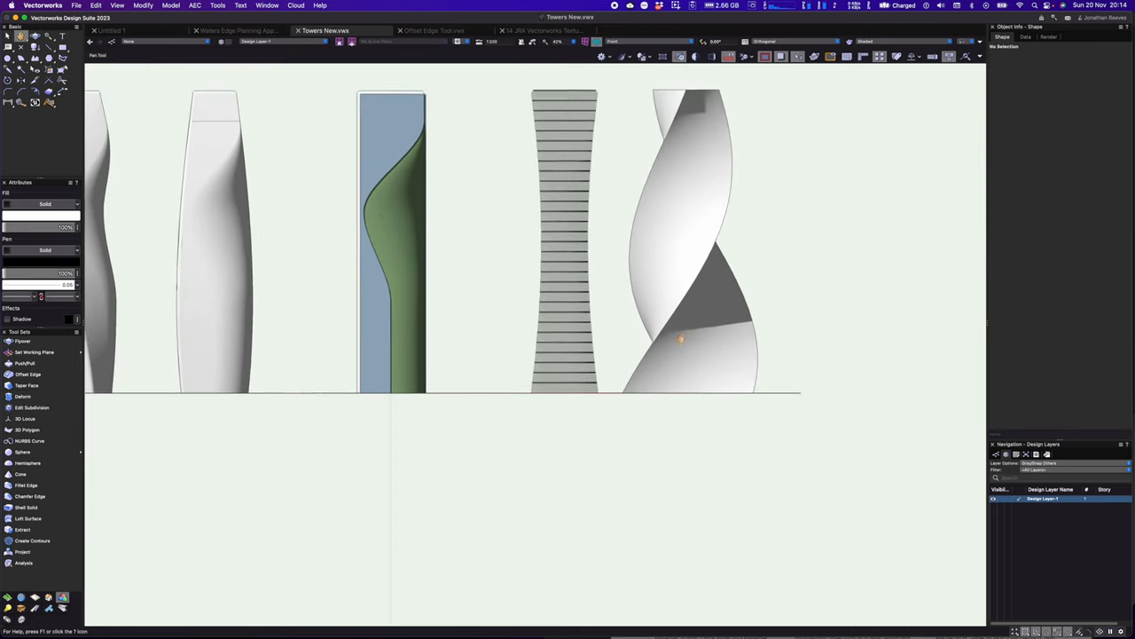
pyautogui.moveTo(681, 339); pyautogui.dragTo(652, 397)
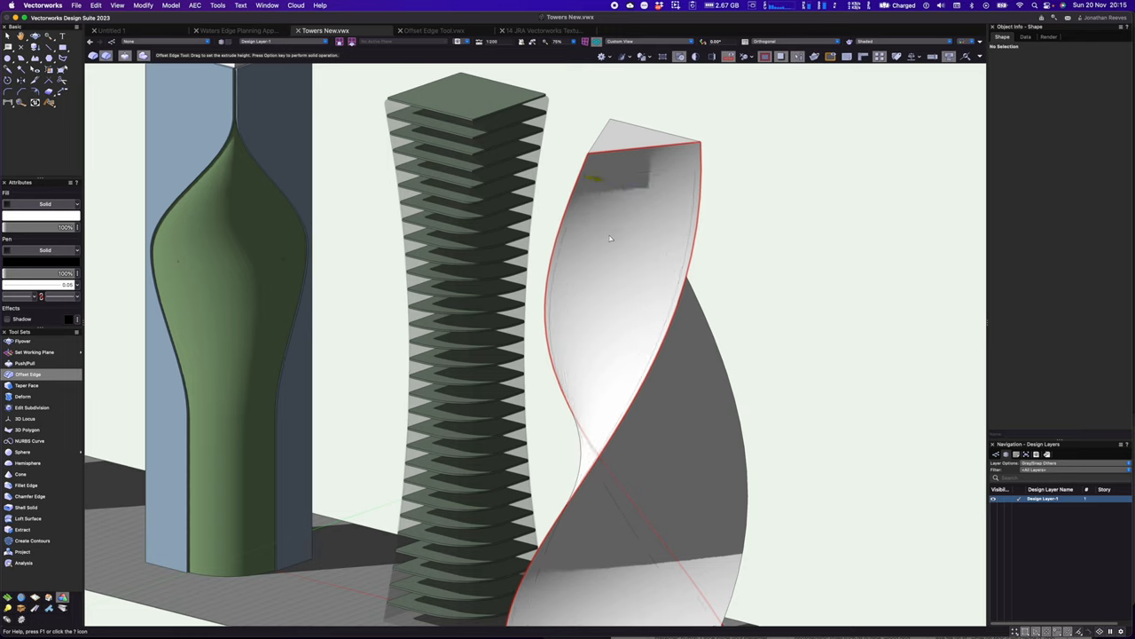
# - Offset the twisted tower's top face inward, then browse textures from another file
pyautogui.click(621, 248)
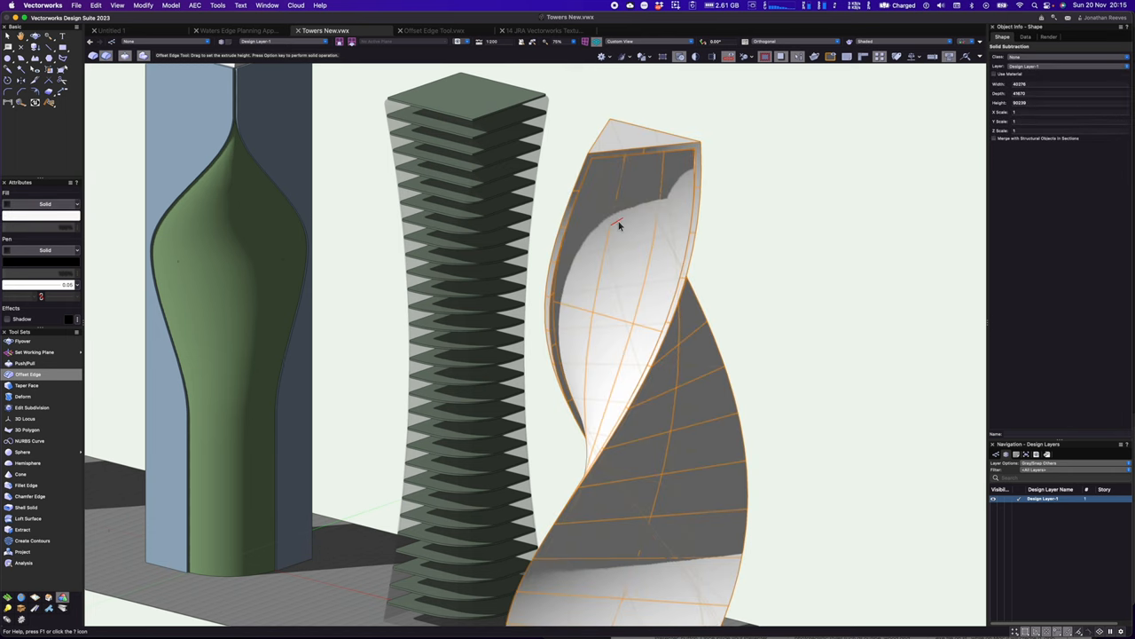
pyautogui.click(50, 102)
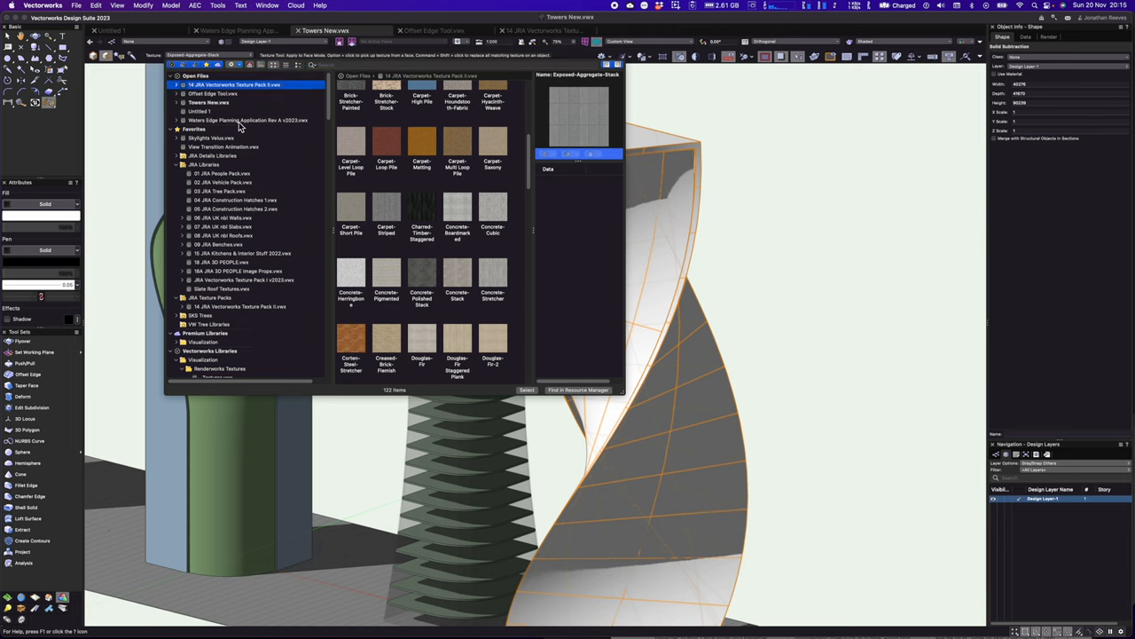
pyautogui.click(249, 120)
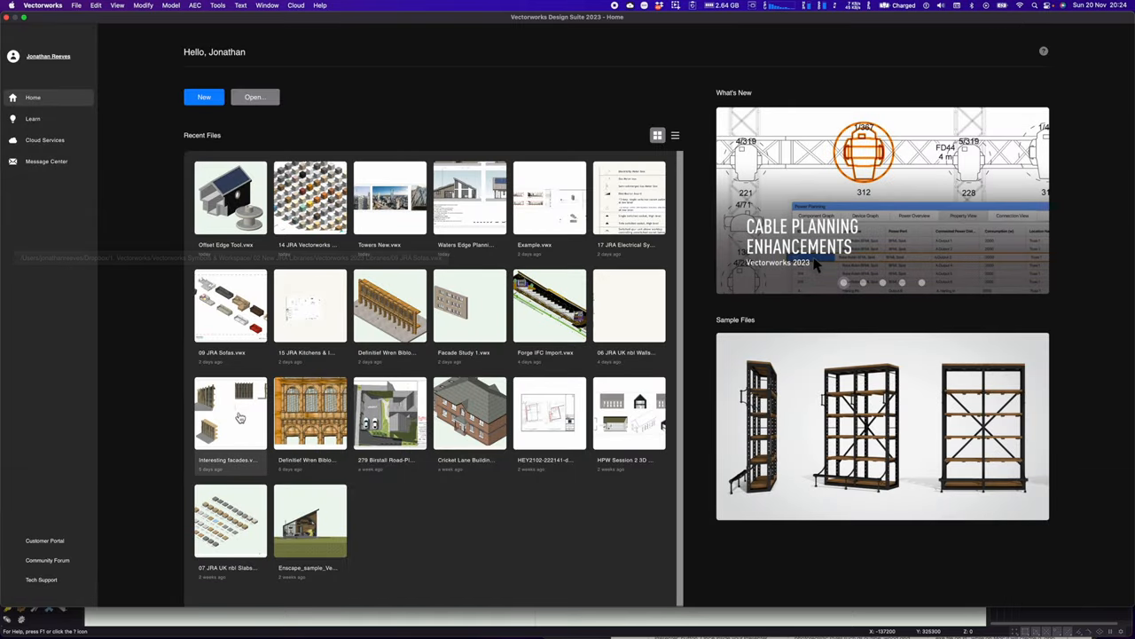
# - Open Interesting facades.vwx, switch to the 3D model layer and orbit the facade
pyautogui.doubleClick(229, 412)
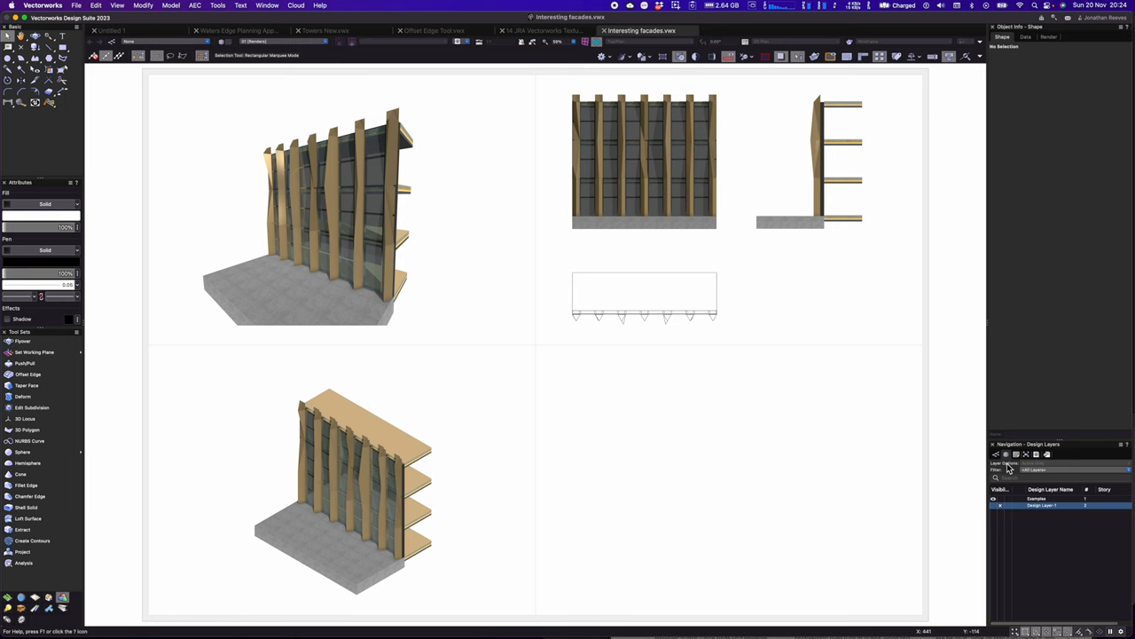
pyautogui.click(1046, 505)
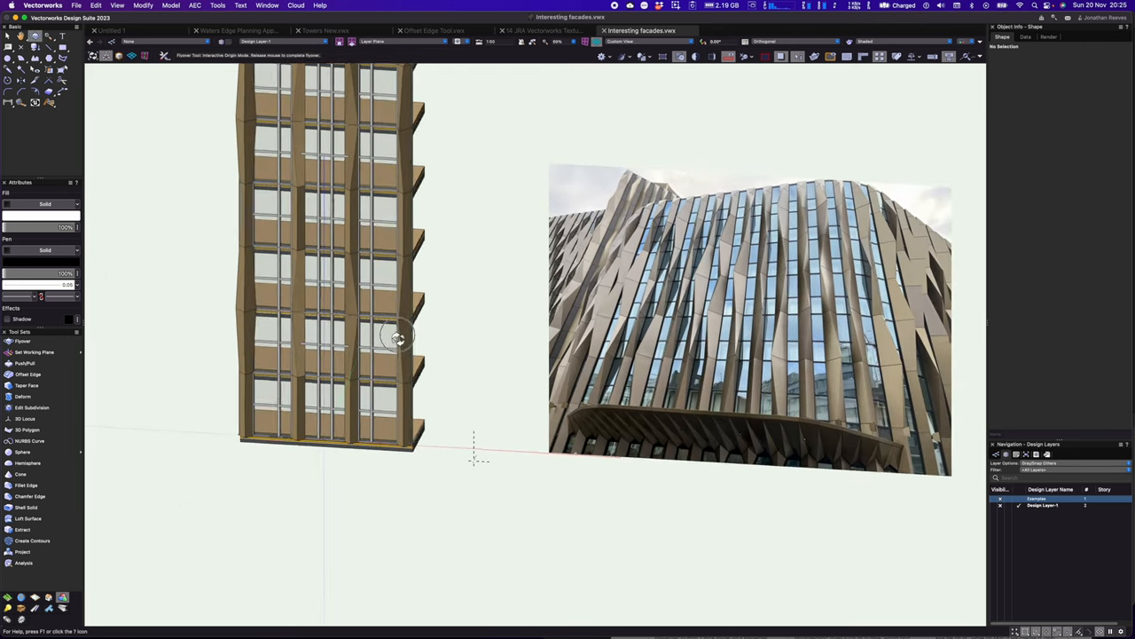
pyautogui.moveTo(397, 335); pyautogui.dragTo(453, 355)
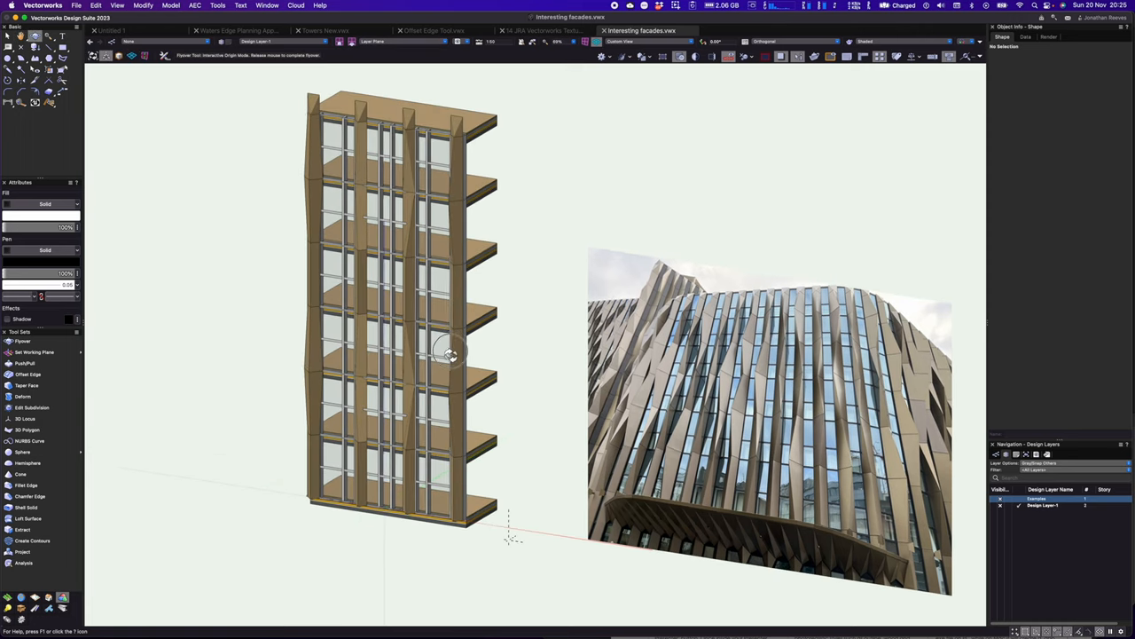